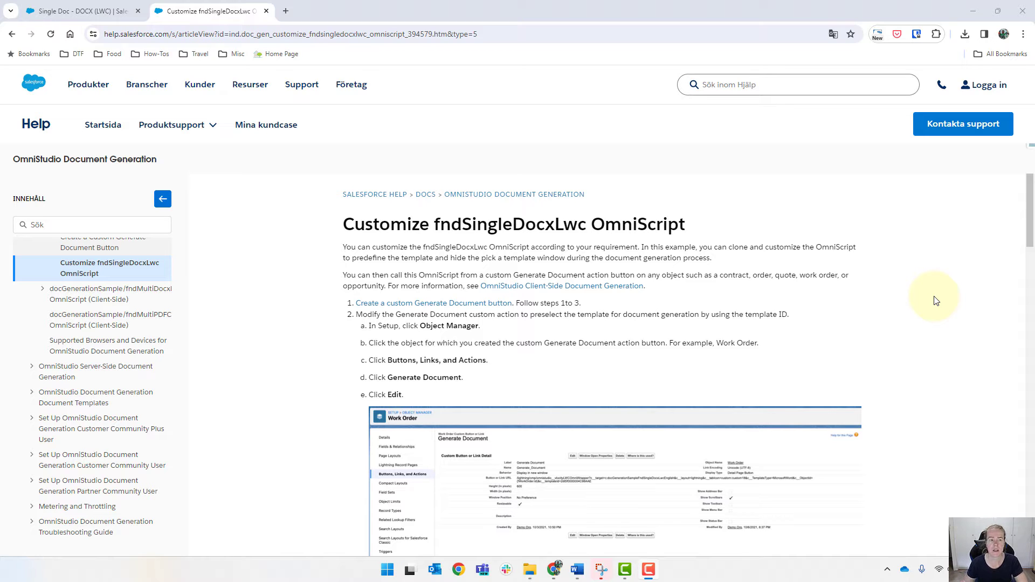
pyautogui.moveTo(338, 247)
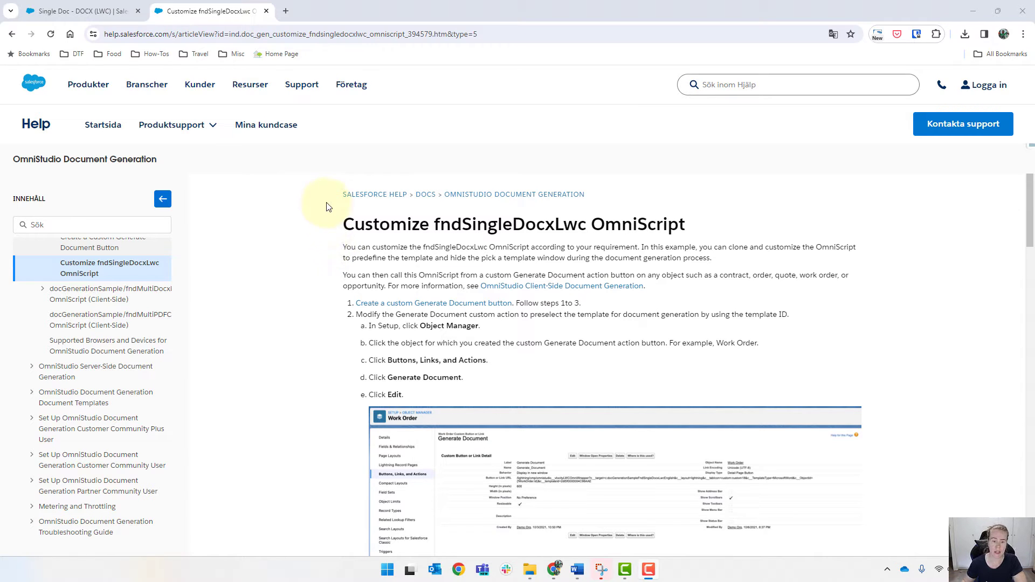
# Step: Select the &c__templateId=templateobjectId text in step f of the help article
pyautogui.scroll(-3)
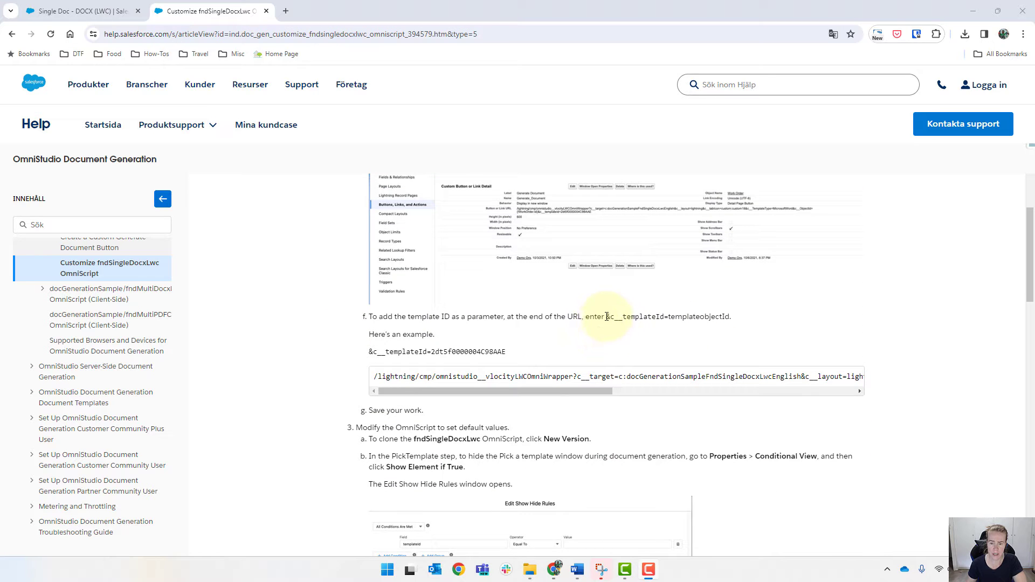
pyautogui.moveTo(605, 316); pyautogui.dragTo(730, 317)
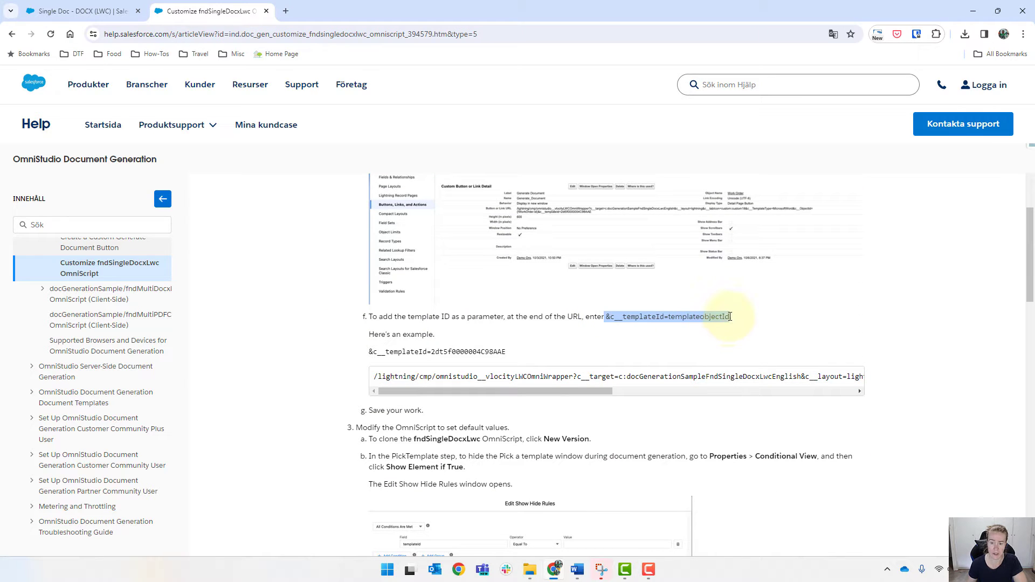
# Step: Open Document Templates from the App Launcher by searching 'docu'
pyautogui.click(73, 12)
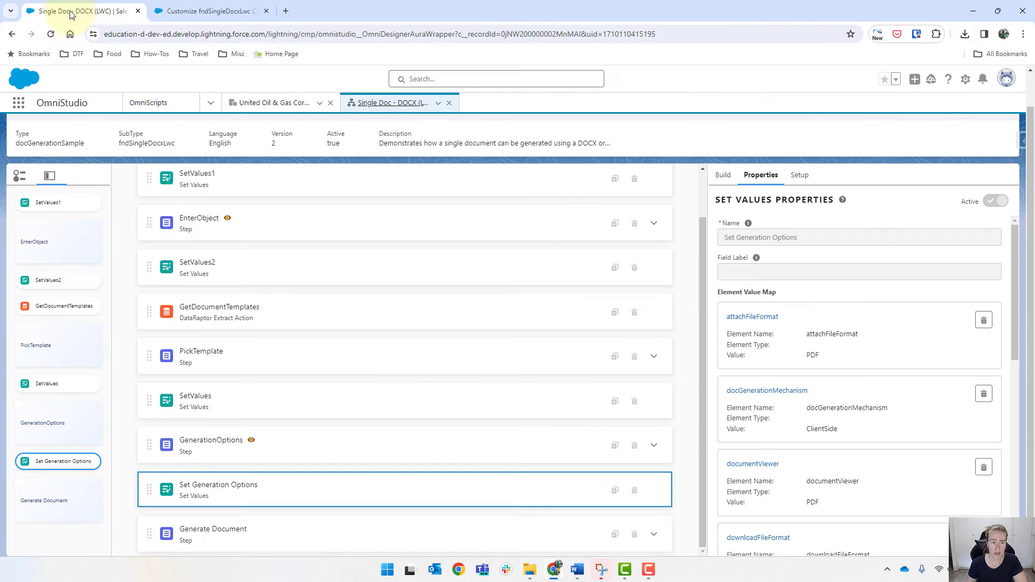
pyautogui.click(19, 103)
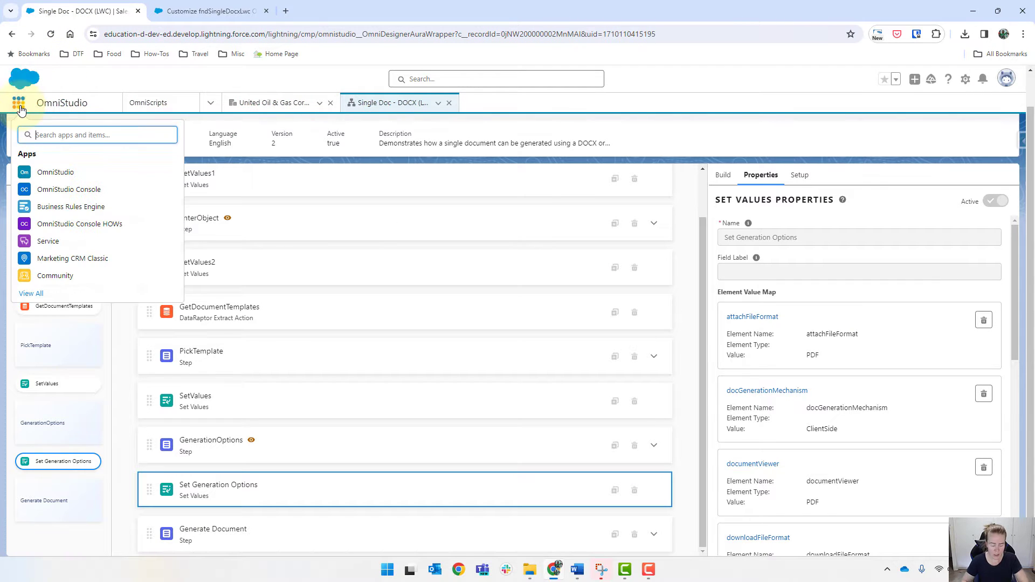
pyautogui.write('docu')
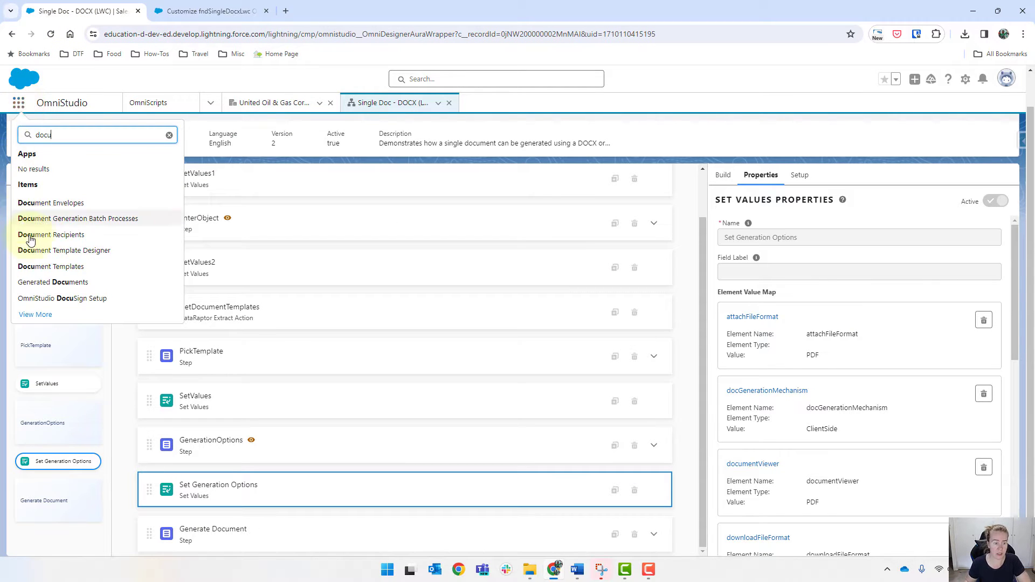
pyautogui.click(51, 265)
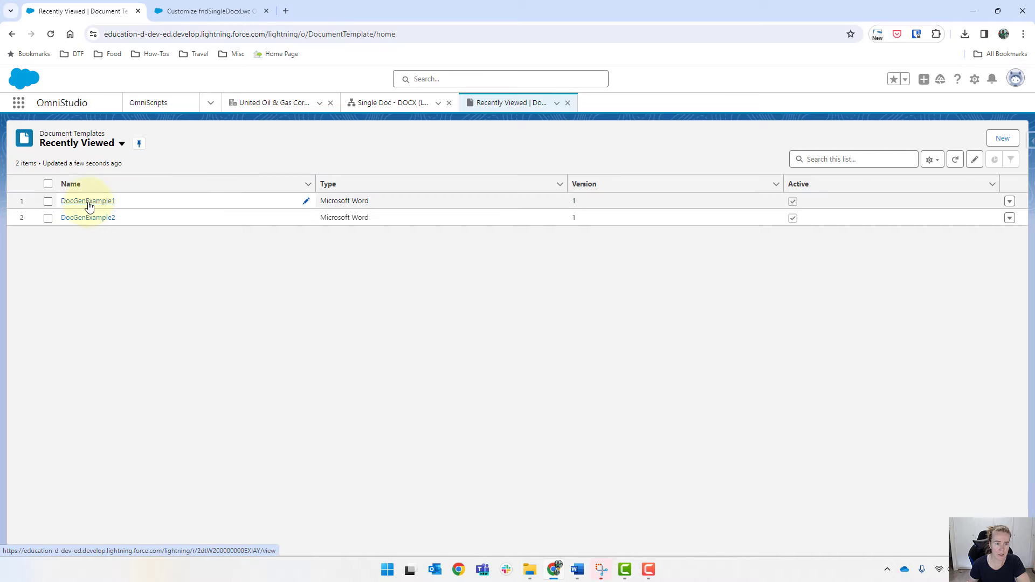
# Step: Open the DocGenExample1 template record and select its record ID in the address bar
pyautogui.click(88, 200)
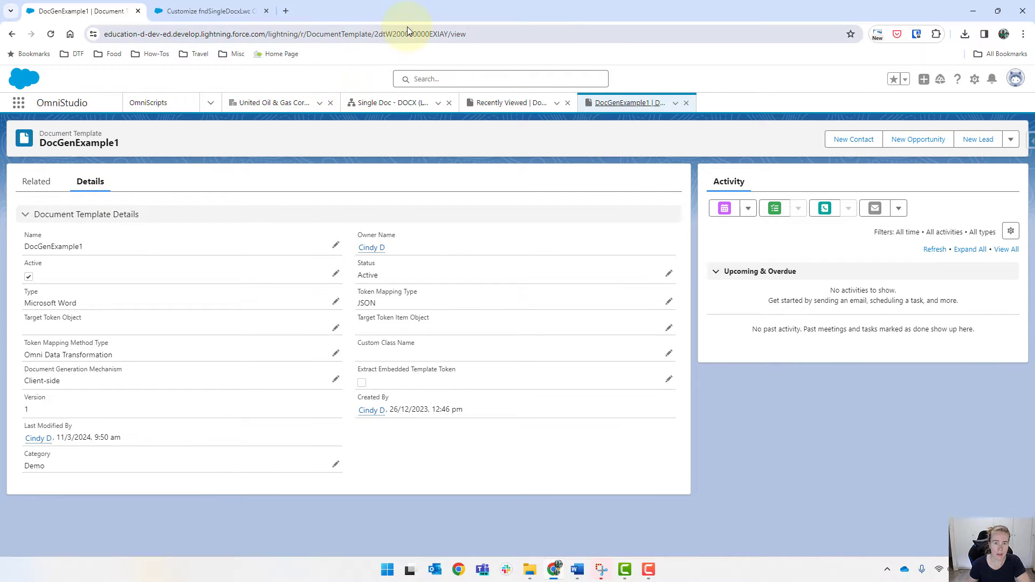
pyautogui.doubleClick(436, 34)
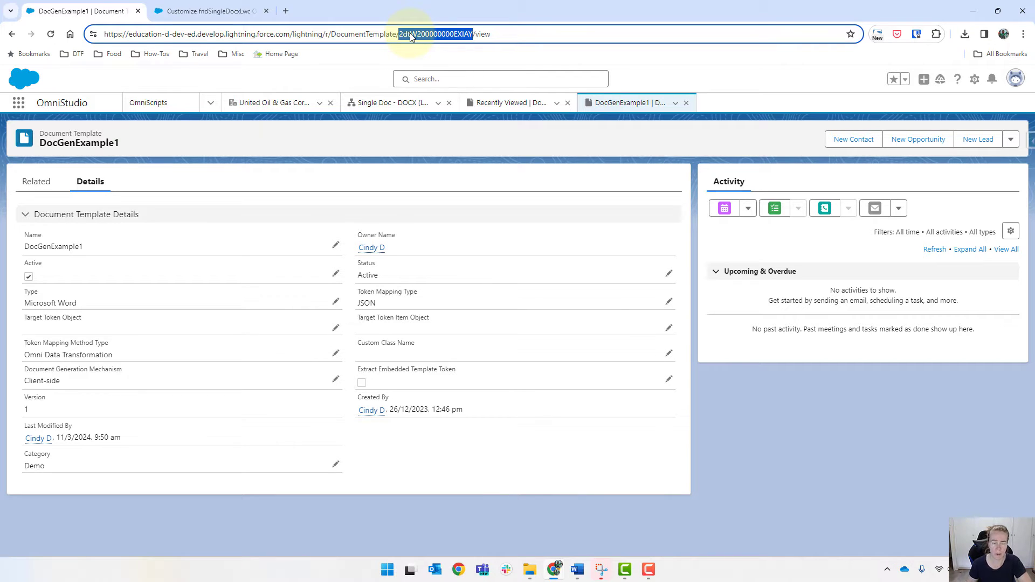
# Step: Go to Setup and open the Account object in Object Manager
pyautogui.click(974, 79)
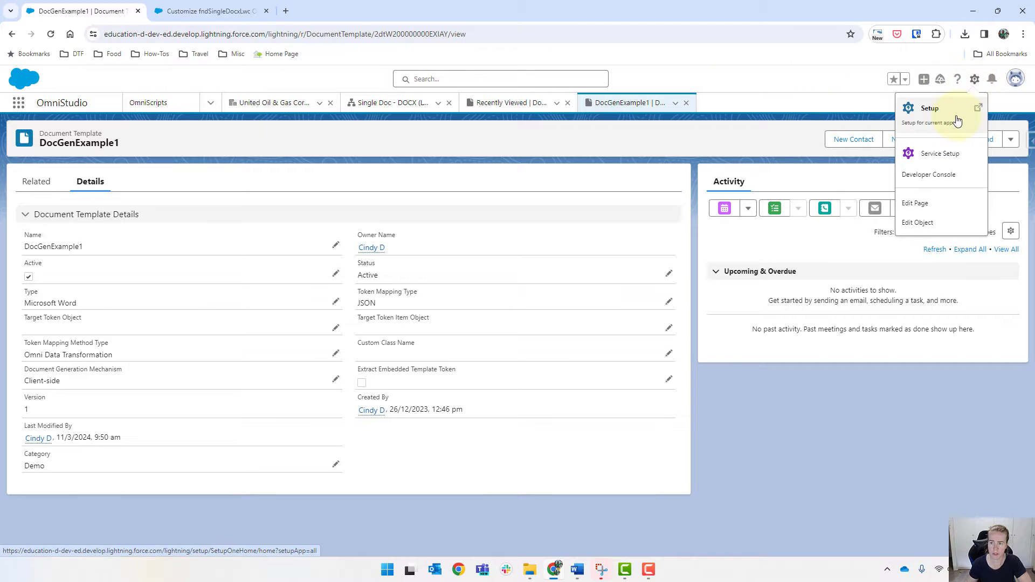
pyautogui.click(929, 108)
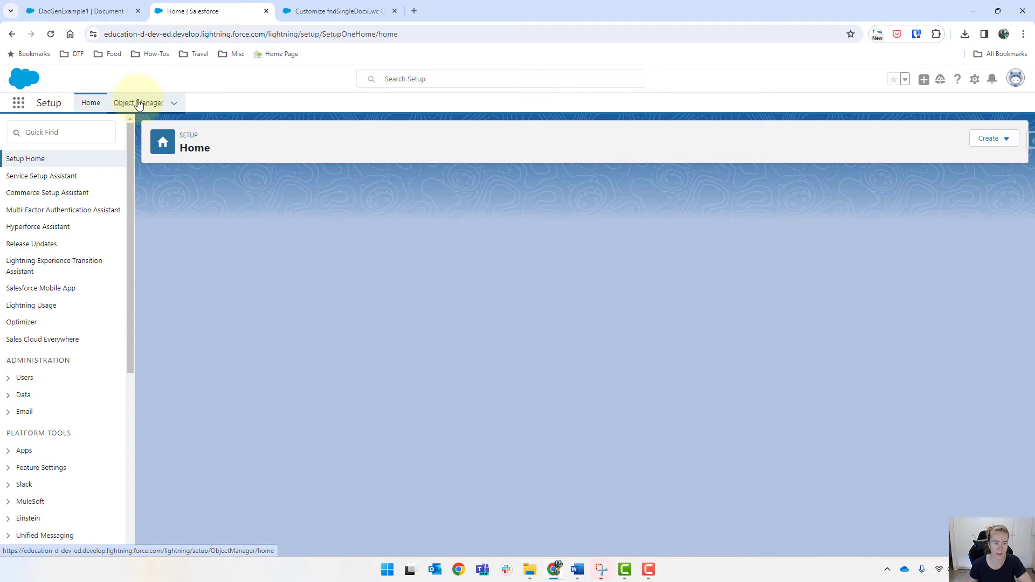
pyautogui.click(138, 102)
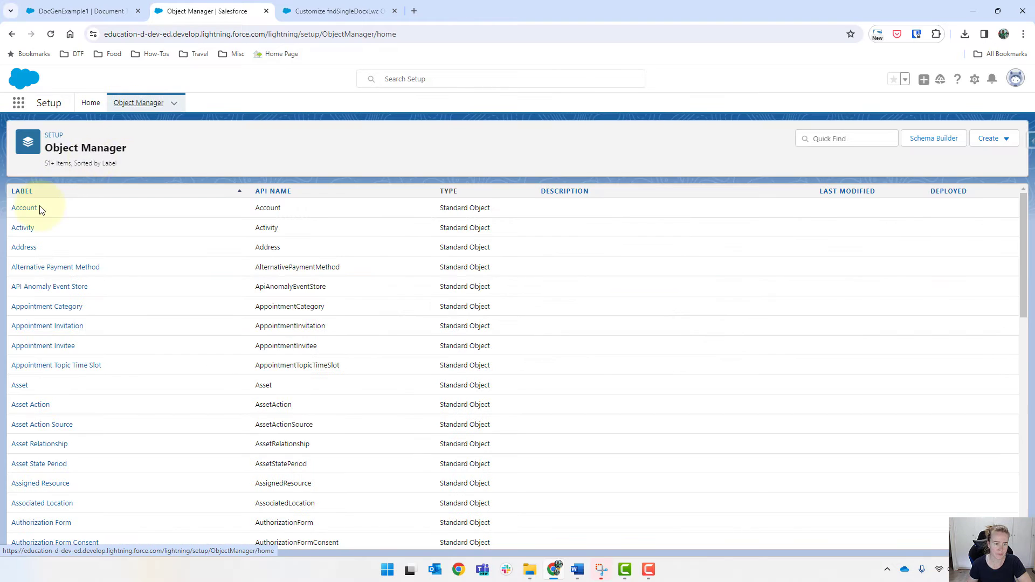
pyautogui.click(25, 207)
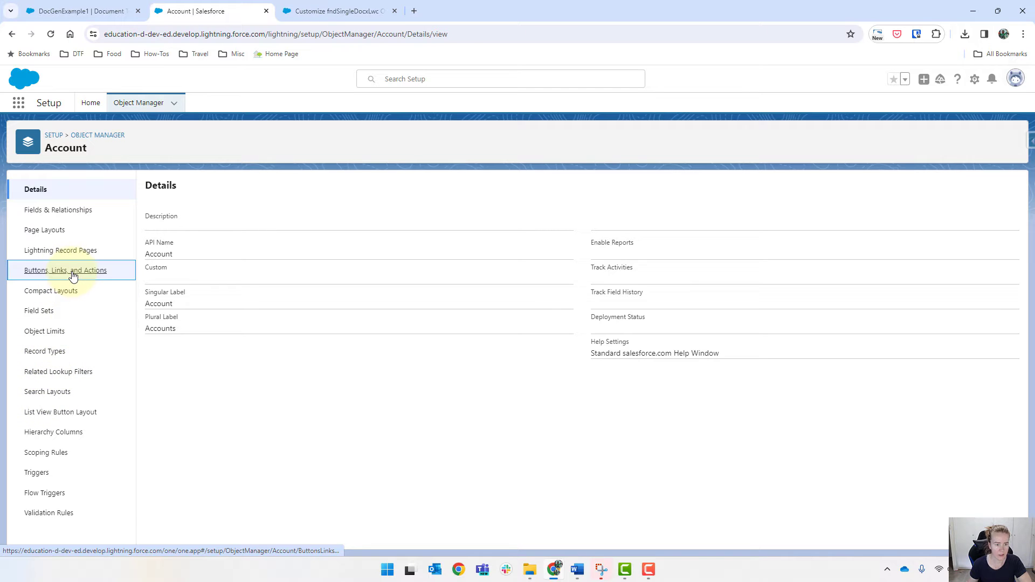
# Step: Show Account's Buttons, Links, and Actions and search 'gene' for Generate Document
pyautogui.click(66, 270)
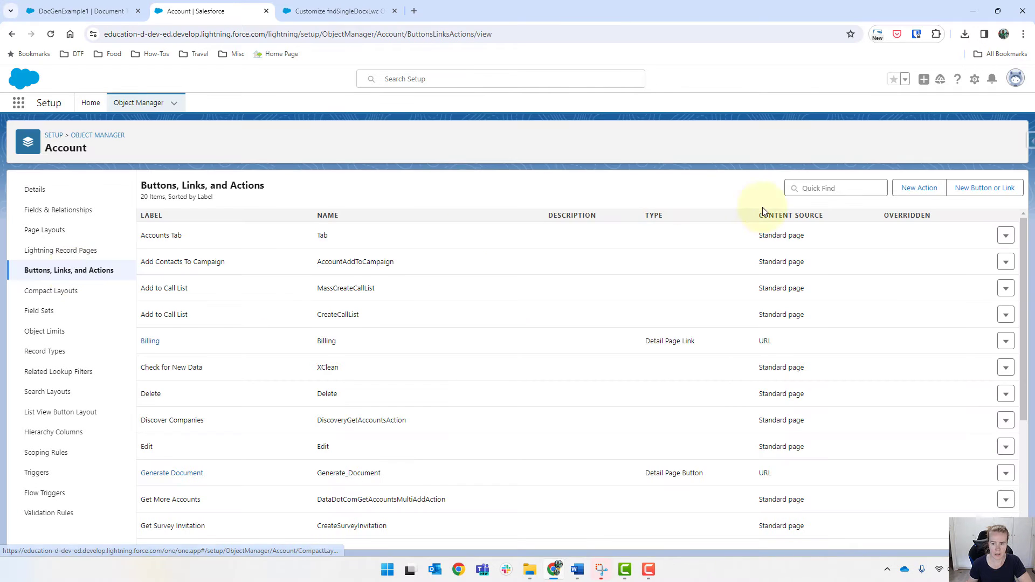
pyautogui.write('gene')
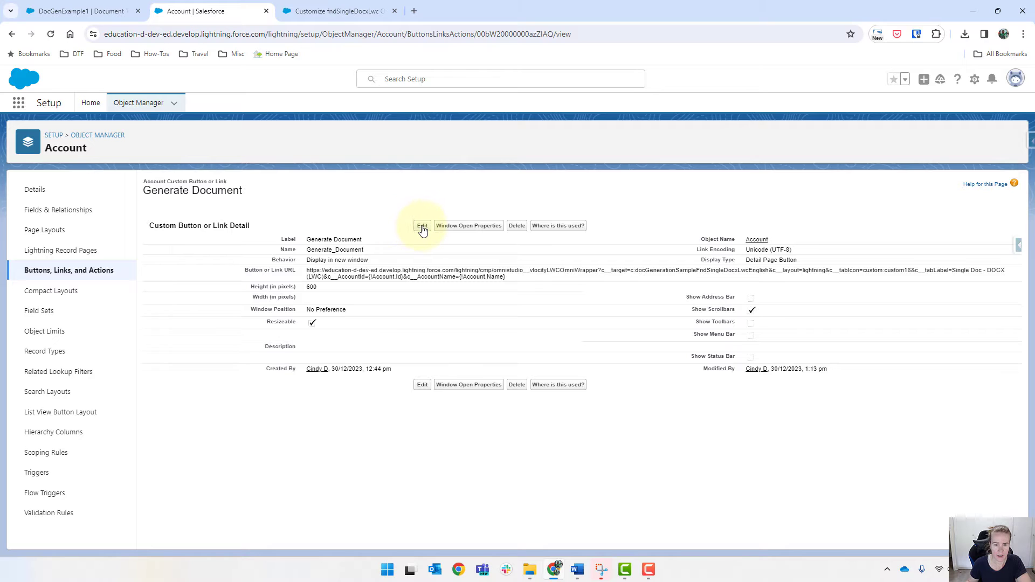
# Step: Append &c__templateId=2dtW200000000EXIAY to the Generate Document button URL and save
pyautogui.click(421, 226)
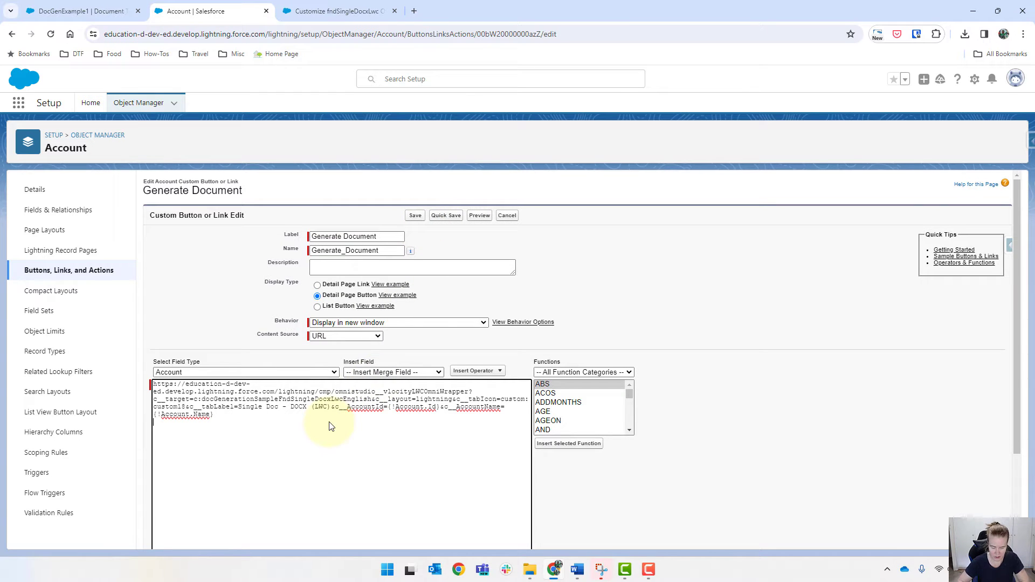
pyautogui.write('2dtW200000000EXIAY')
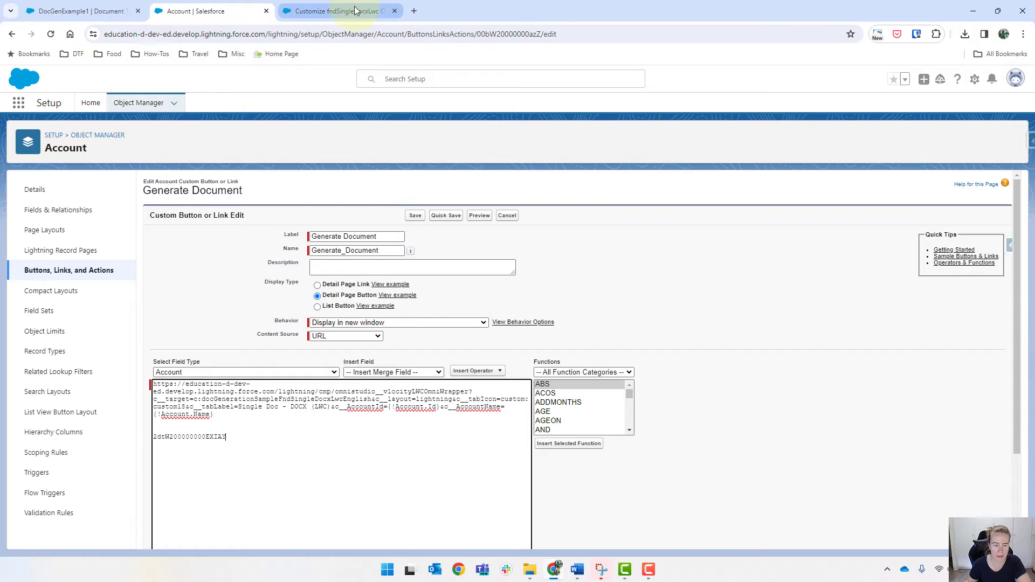
pyautogui.click(338, 11)
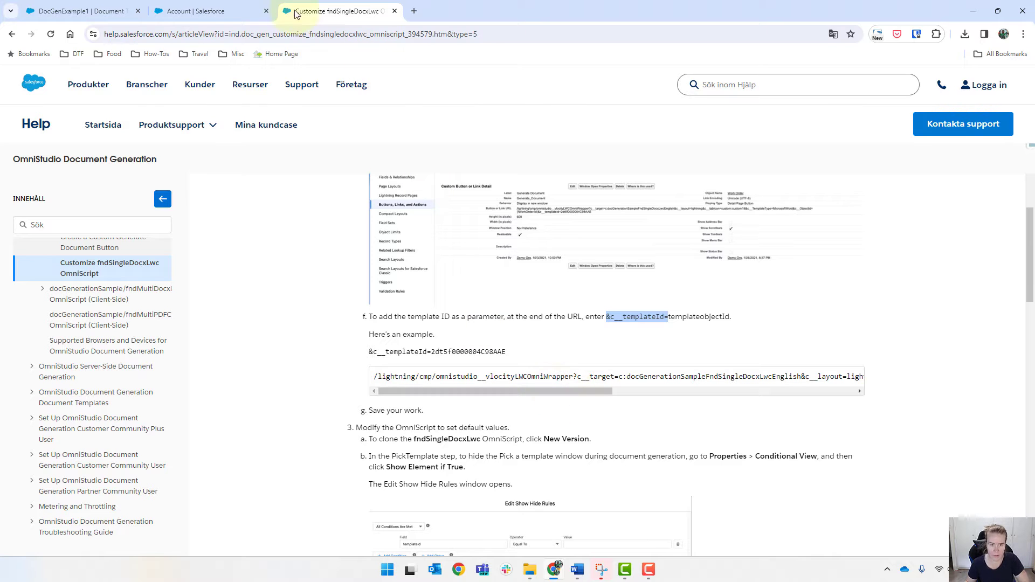
pyautogui.click(191, 11)
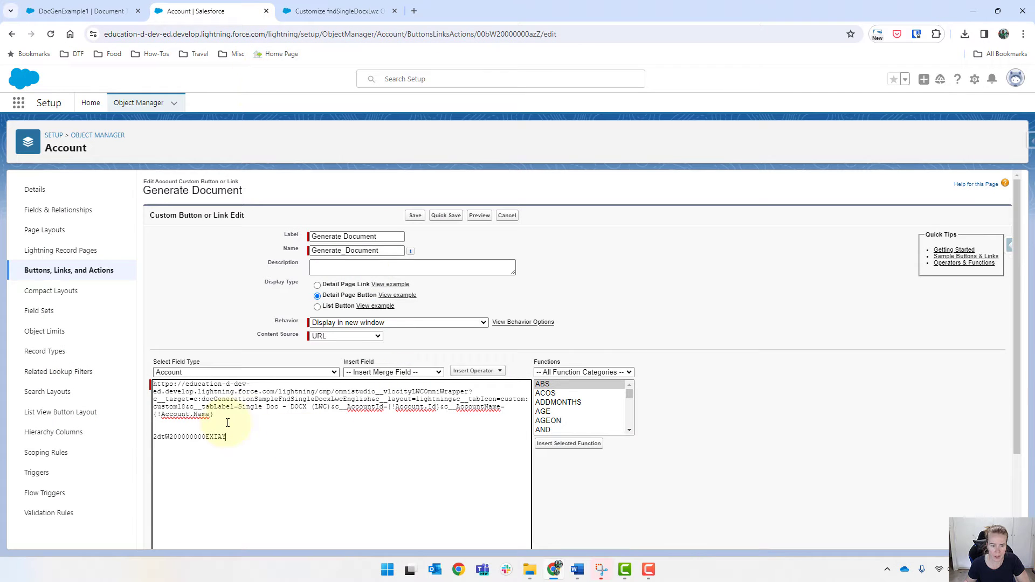
pyautogui.write('&c__templateId=2dtW200000000EXIAY')
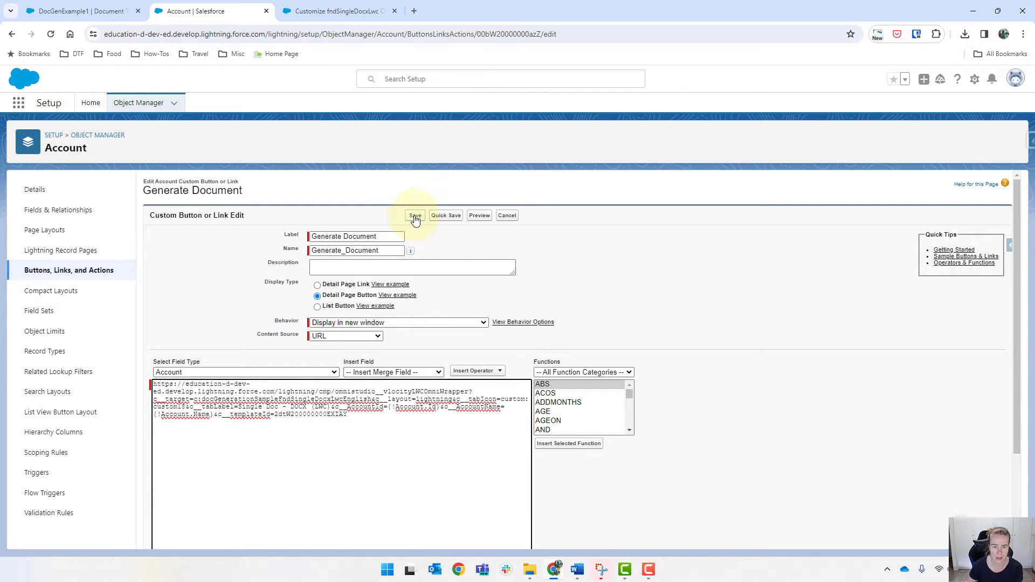
pyautogui.click(415, 215)
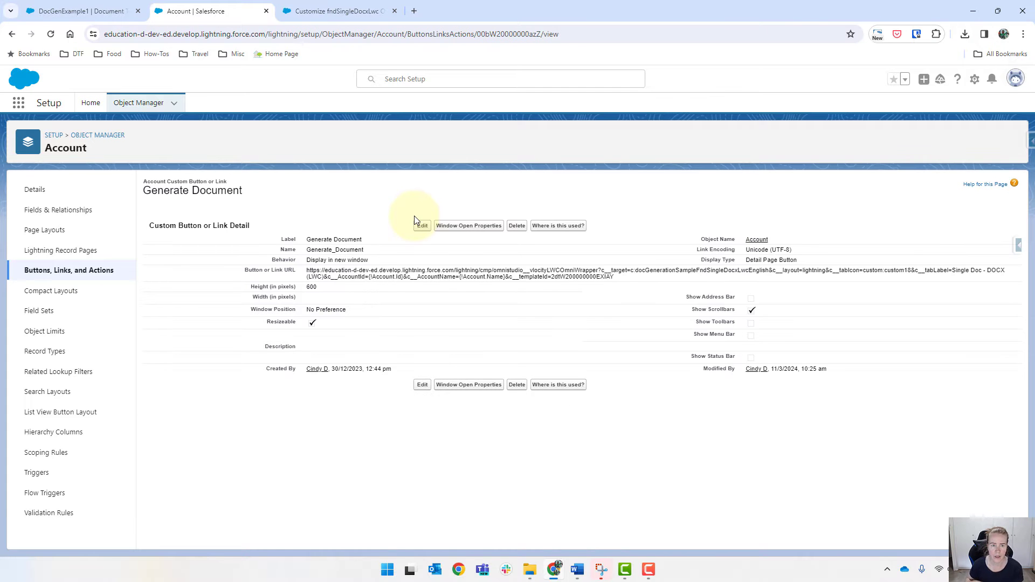
# Step: Review the next help step, then view the Set Generation Options step's settings
pyautogui.click(336, 11)
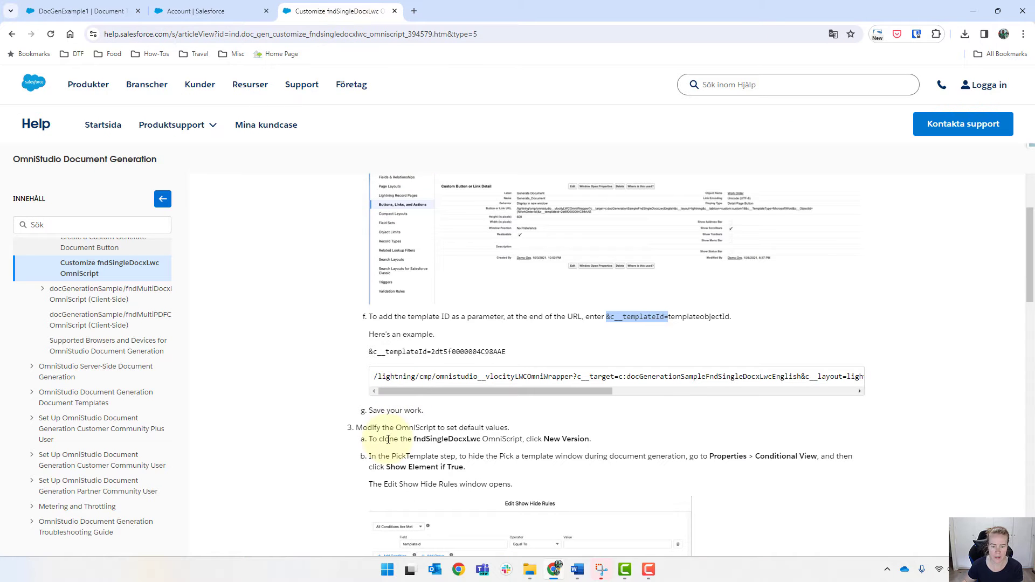
pyautogui.scroll(-3)
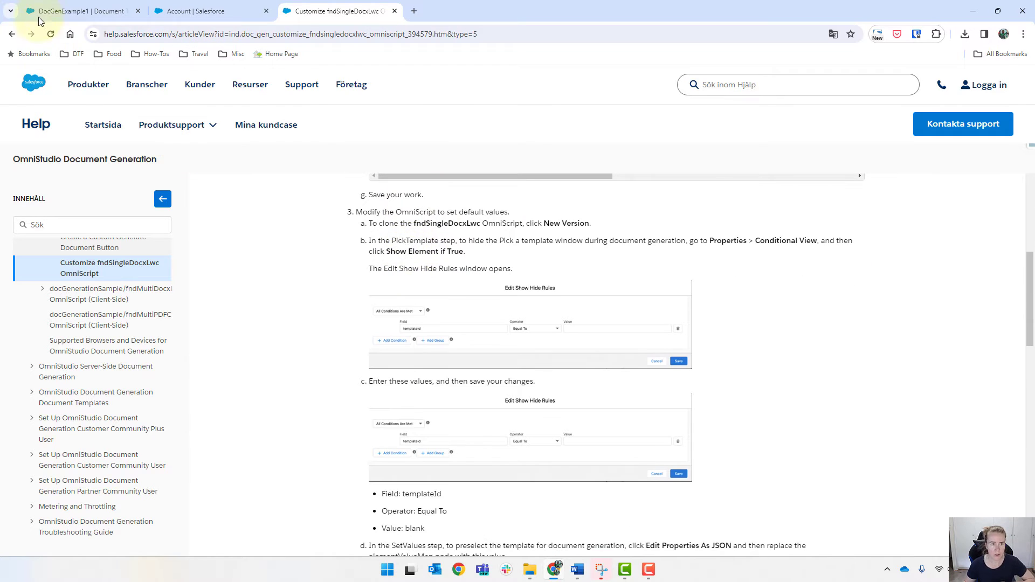
pyautogui.click(79, 11)
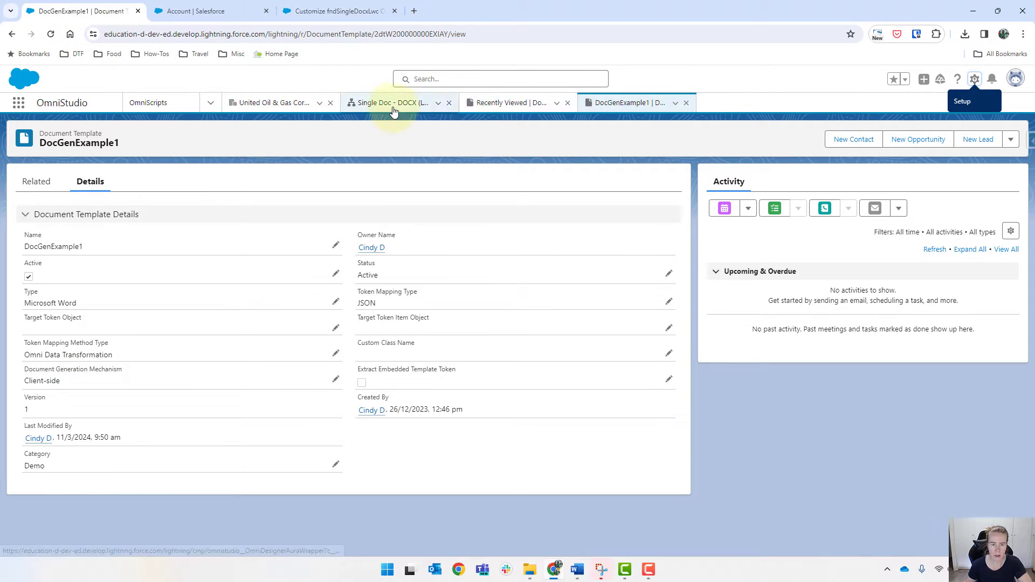
pyautogui.click(393, 102)
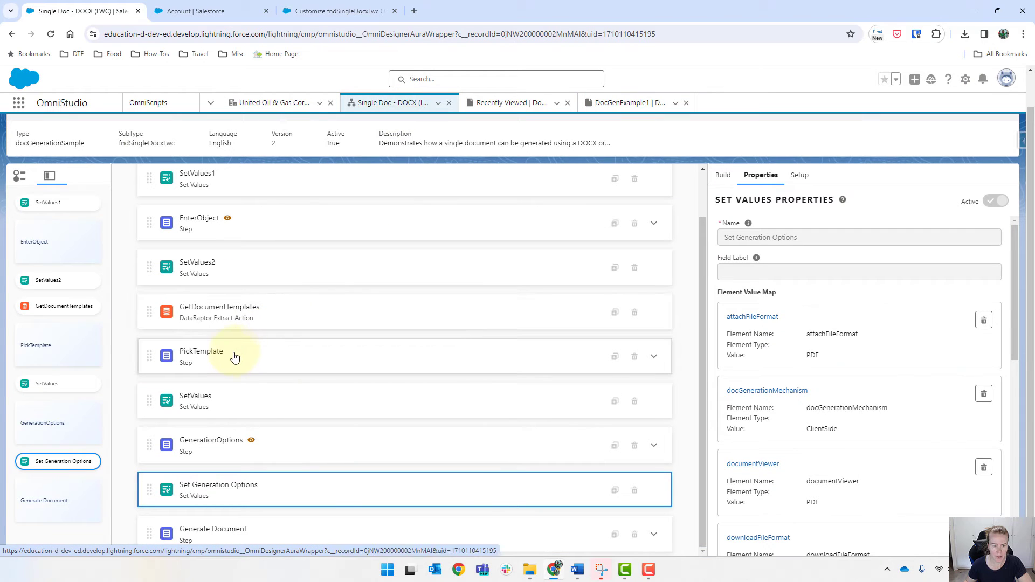
# Step: Show the PickTemplate step's properties, checking the help article in between
pyautogui.click(236, 356)
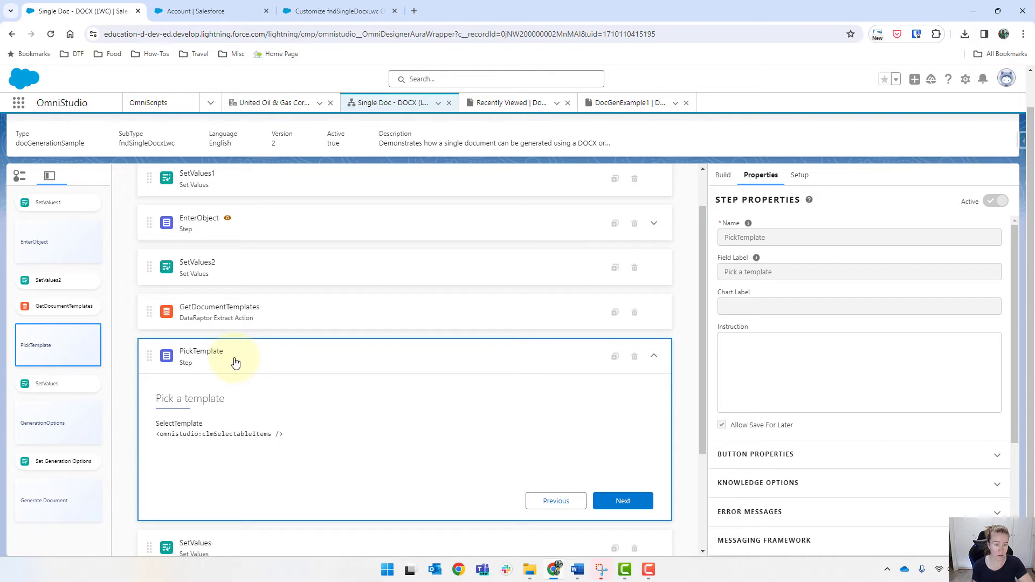
pyautogui.click(336, 11)
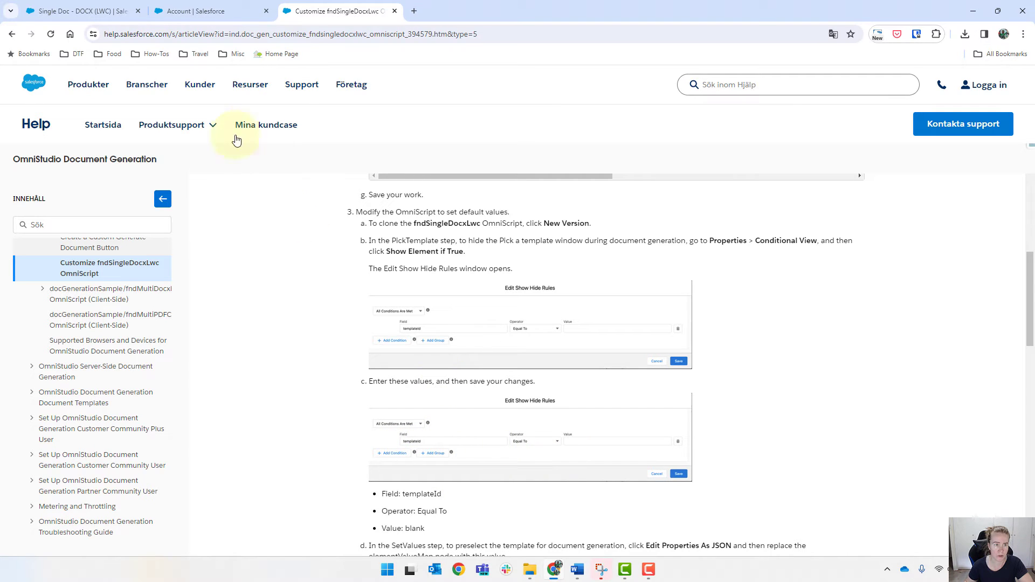
pyautogui.click(73, 11)
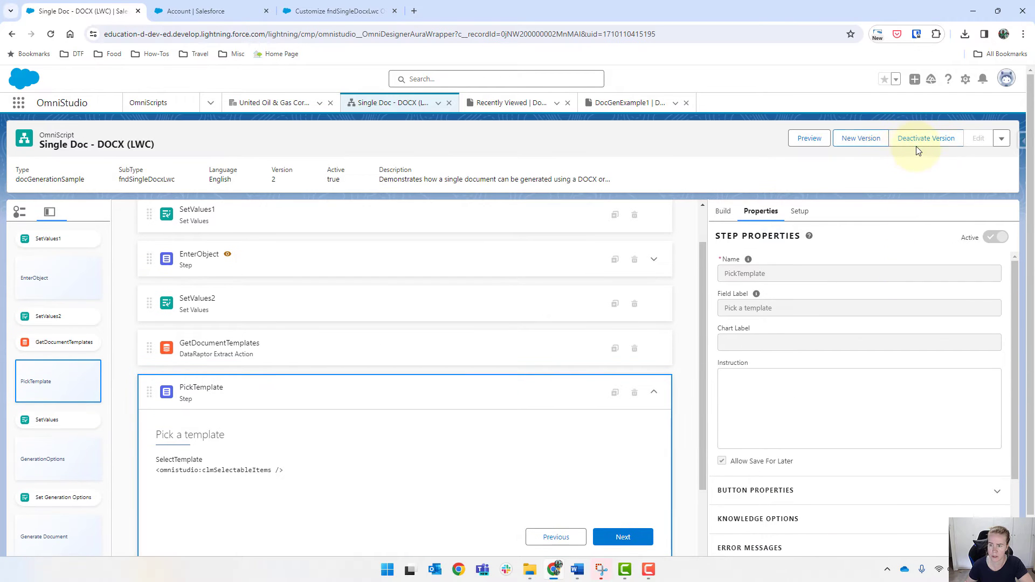
# Step: Deactivate the OmniScript version and expand PickTemplate's Conditional View settings
pyautogui.click(926, 138)
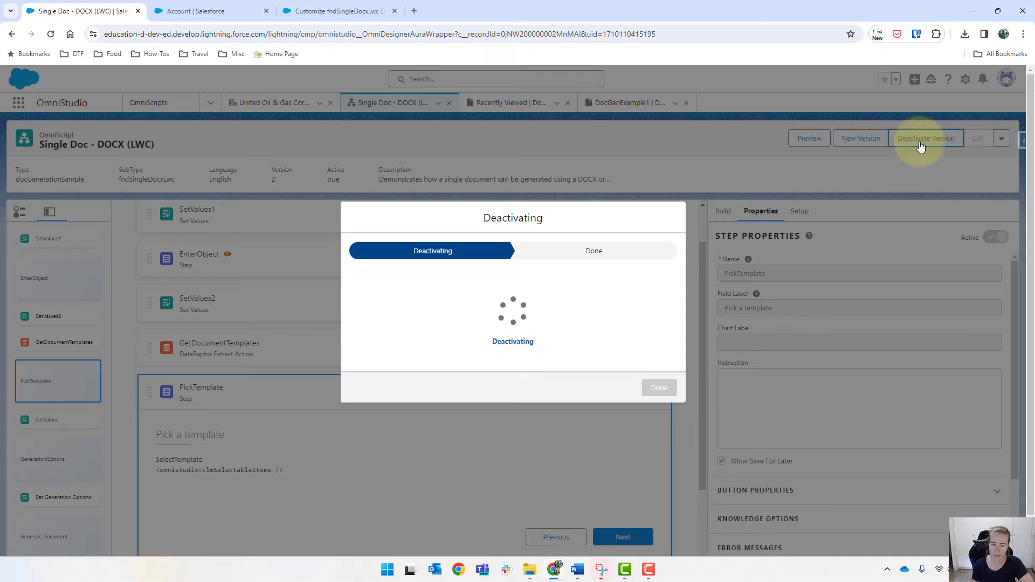
pyautogui.click(658, 387)
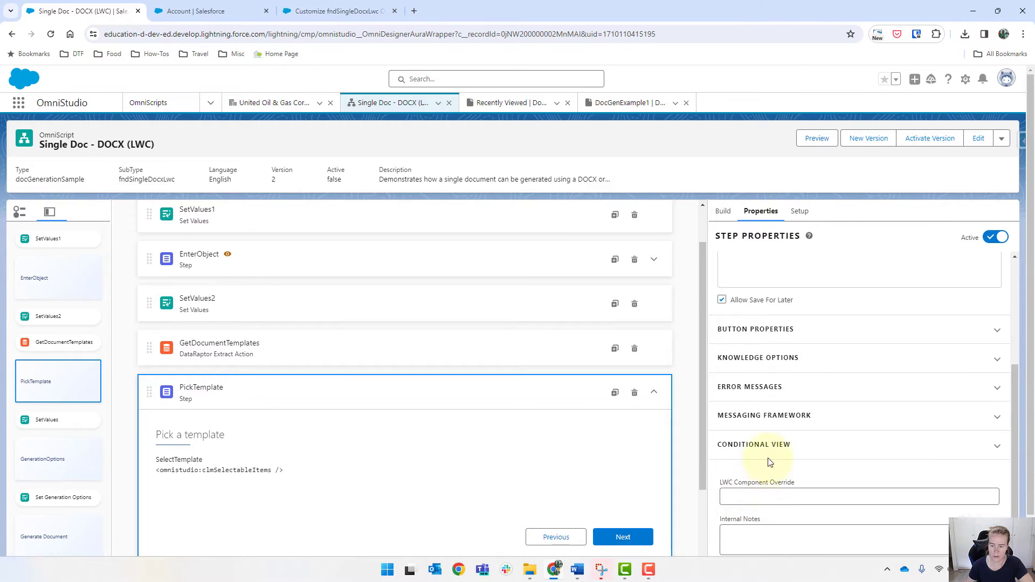
pyautogui.click(753, 444)
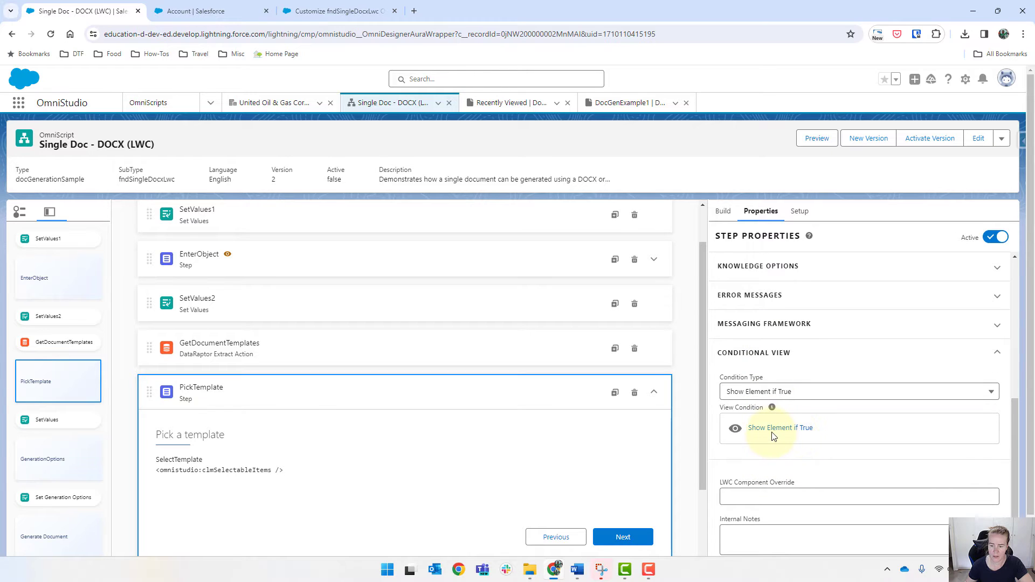
# Step: Save a Show Element if True rule on PickTemplate: templateId equal to blank
pyautogui.click(779, 427)
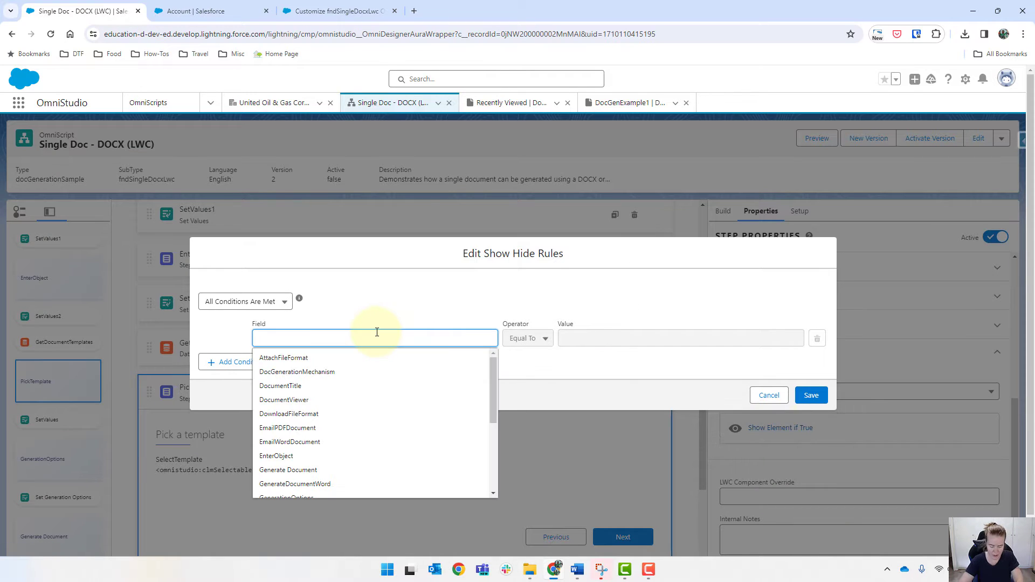
pyautogui.write('templateId')
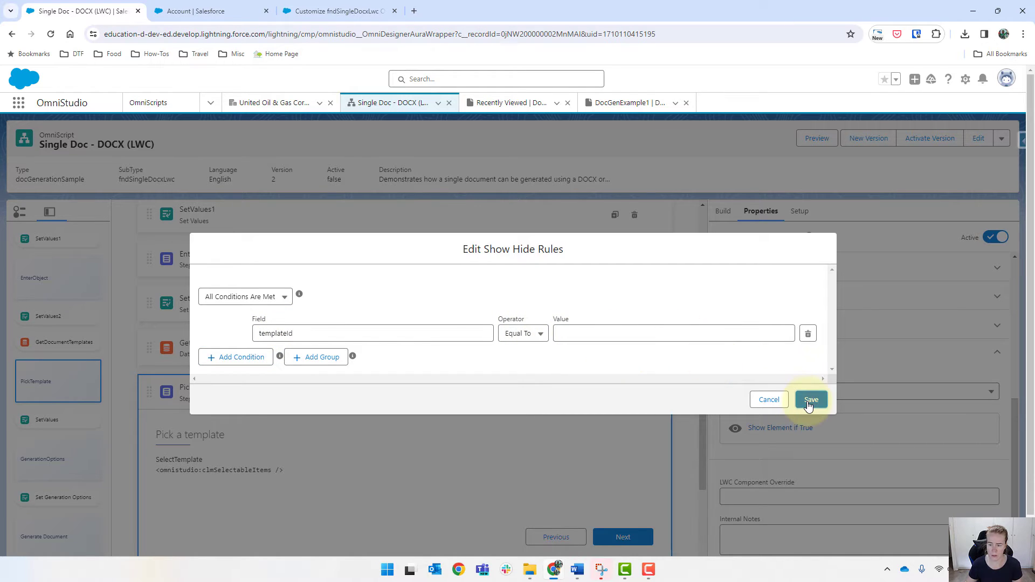
pyautogui.click(811, 400)
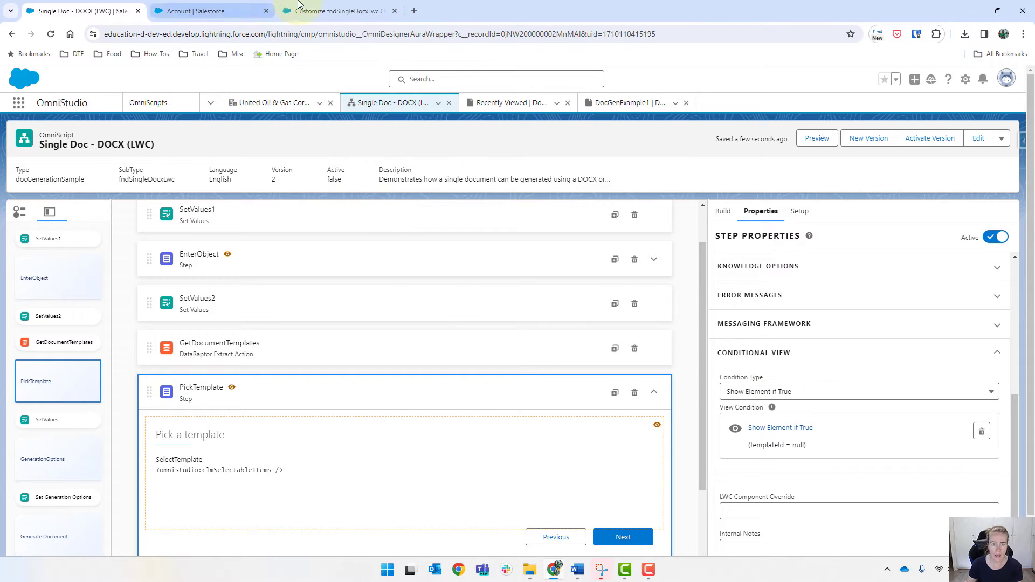
pyautogui.click(336, 11)
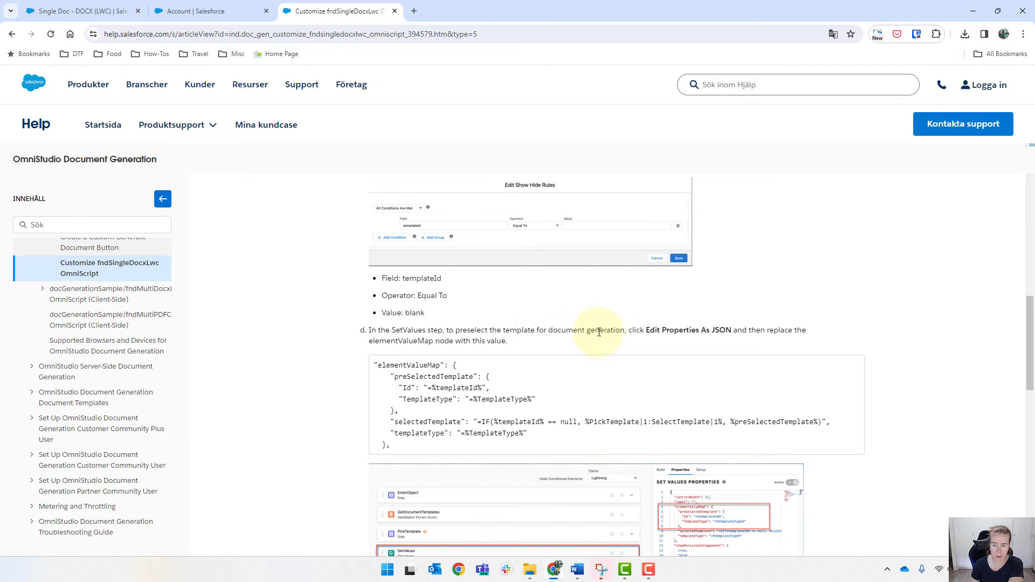
pyautogui.moveTo(710, 330)
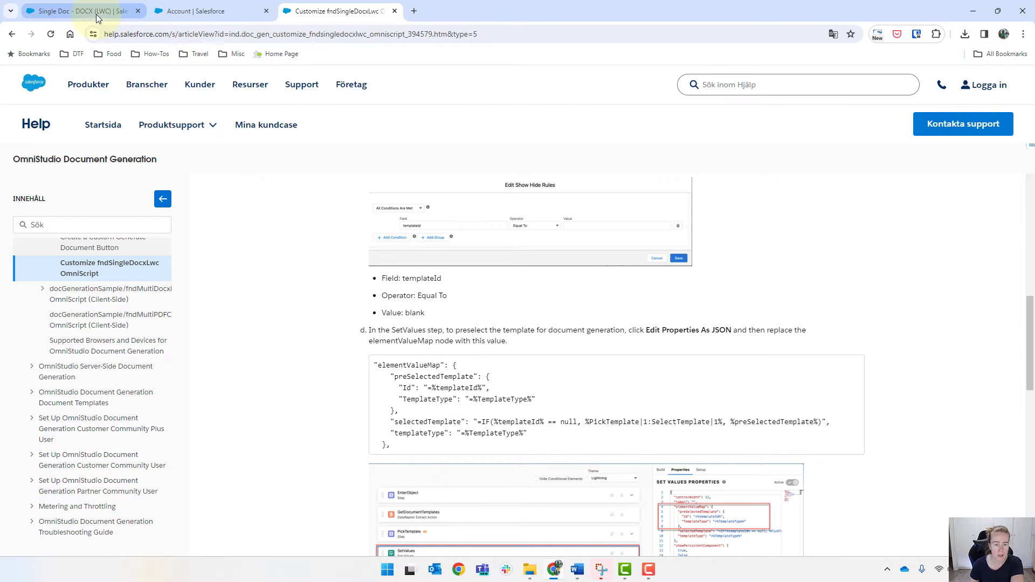
# Step: Replace the SetValues elementValueMap JSON with the help article's preSelectedTemplate/selectedTemplate version
pyautogui.click(79, 10)
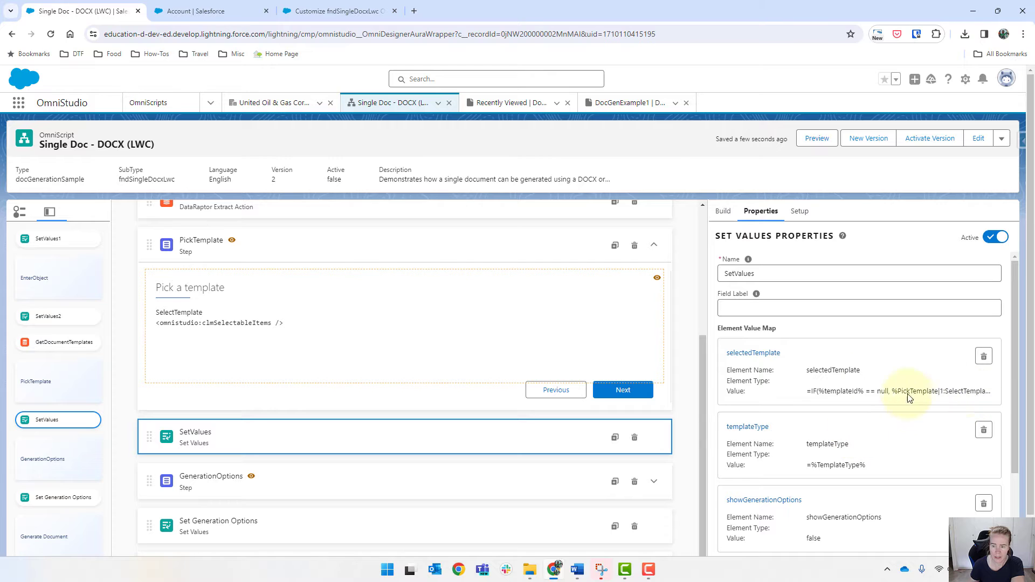
pyautogui.scroll(-3)
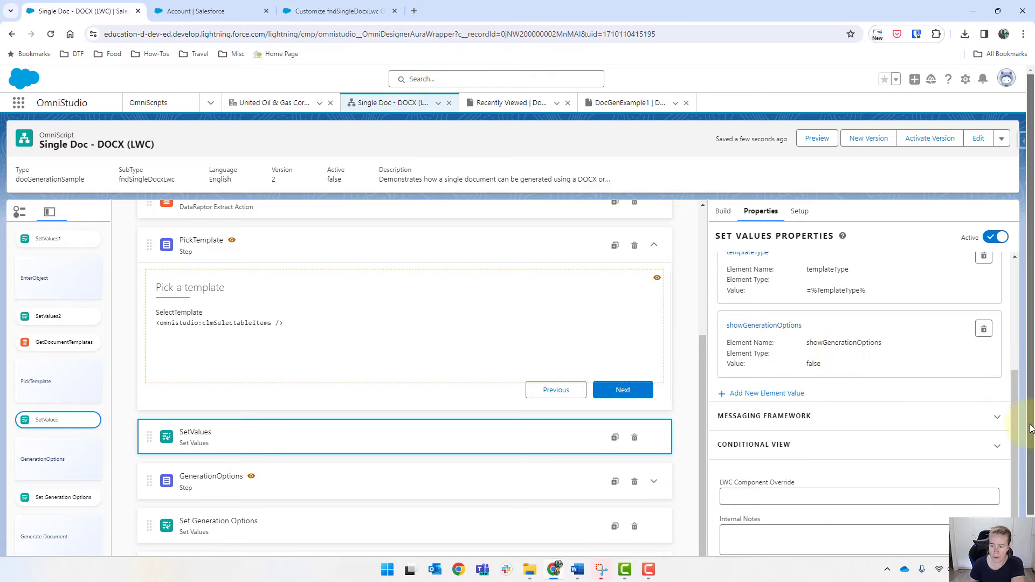
pyautogui.scroll(-3)
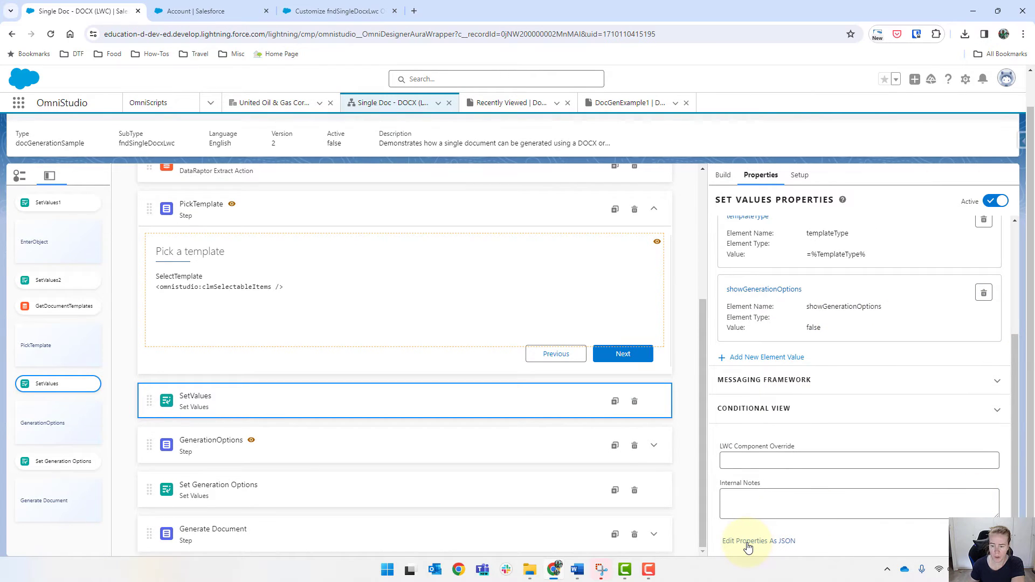
pyautogui.click(758, 541)
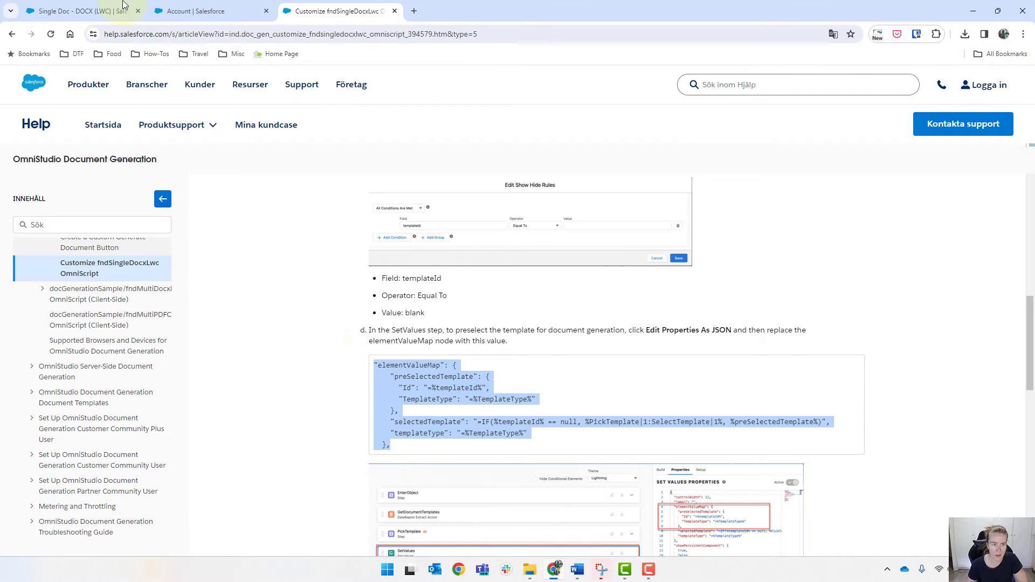
pyautogui.click(73, 11)
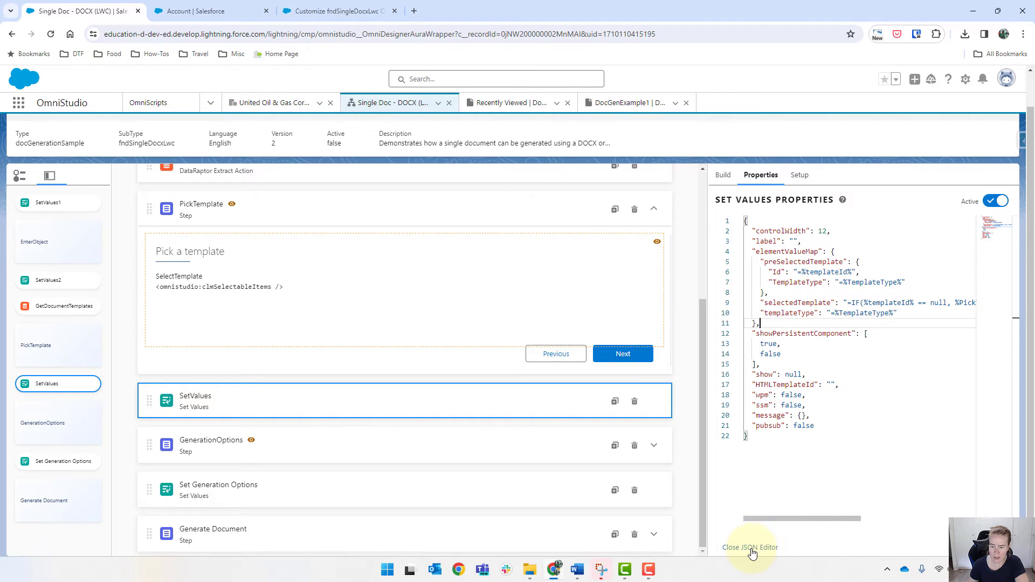
pyautogui.click(749, 547)
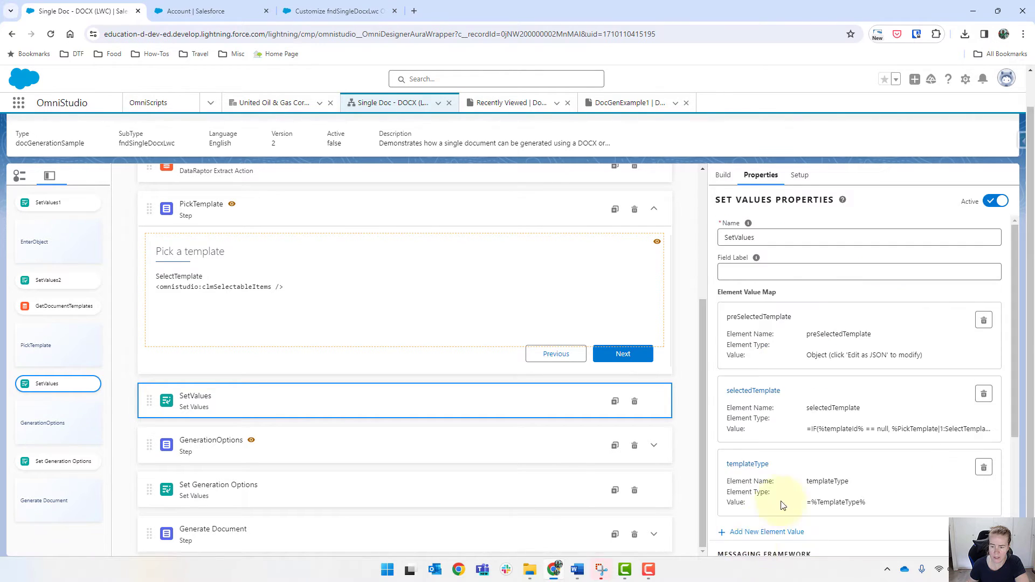
# Step: Reopen SetValues as JSON to verify the new map, then return to the help article
pyautogui.scroll(-3)
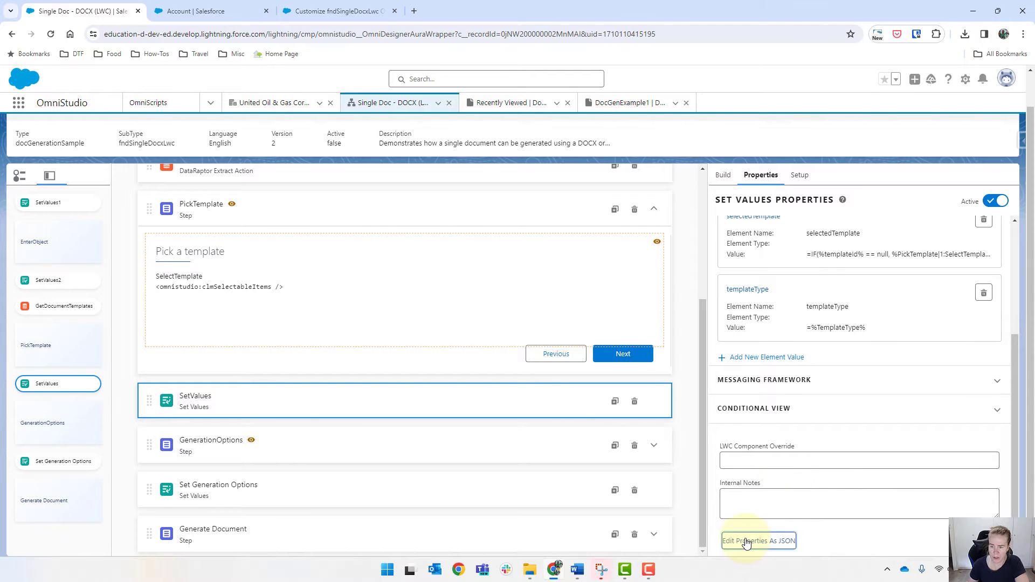
pyautogui.click(757, 541)
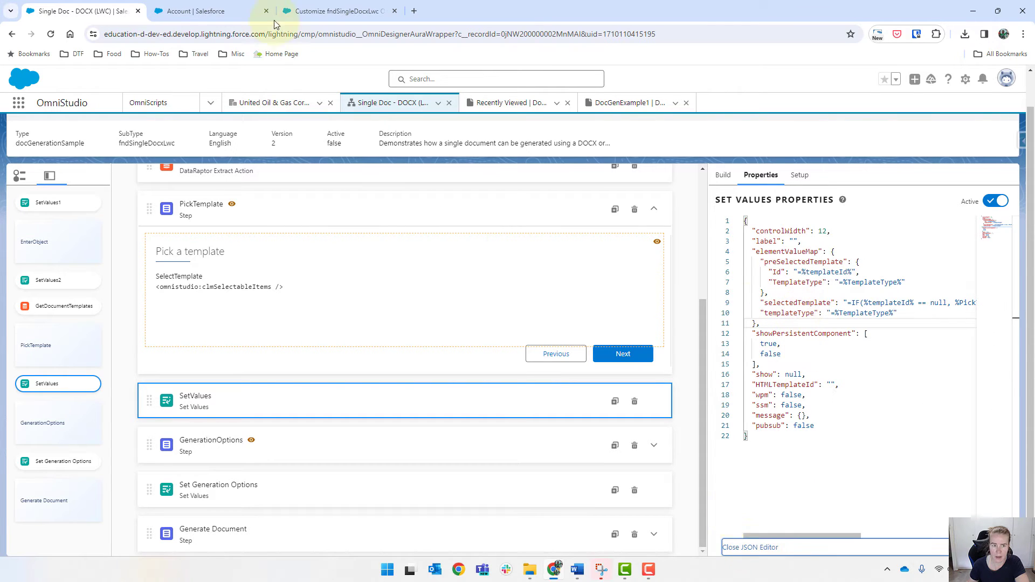
pyautogui.click(336, 11)
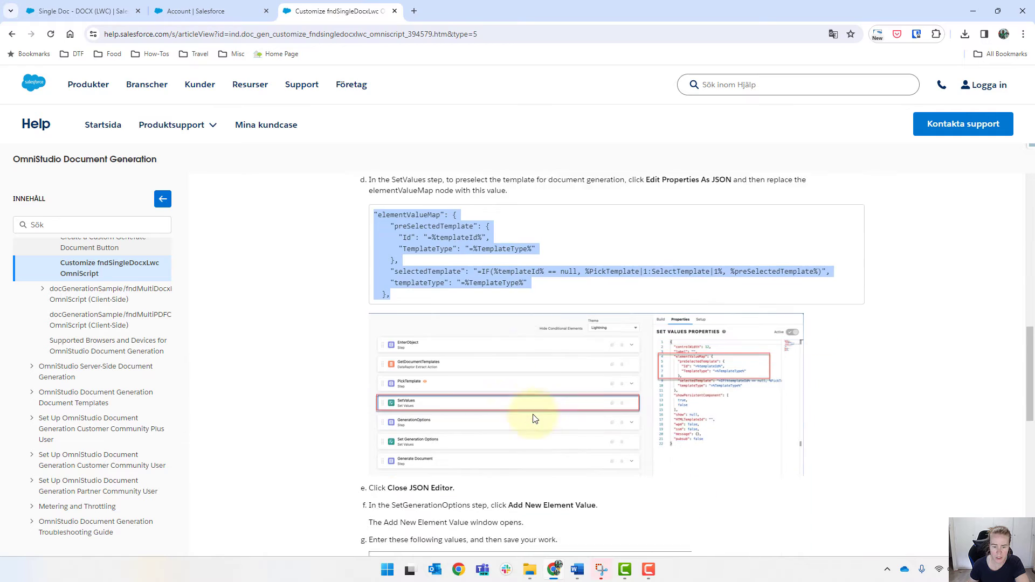
# Step: Show Set Generation Options' properties and review its Element Value Map through documentTitle
pyautogui.scroll(-3)
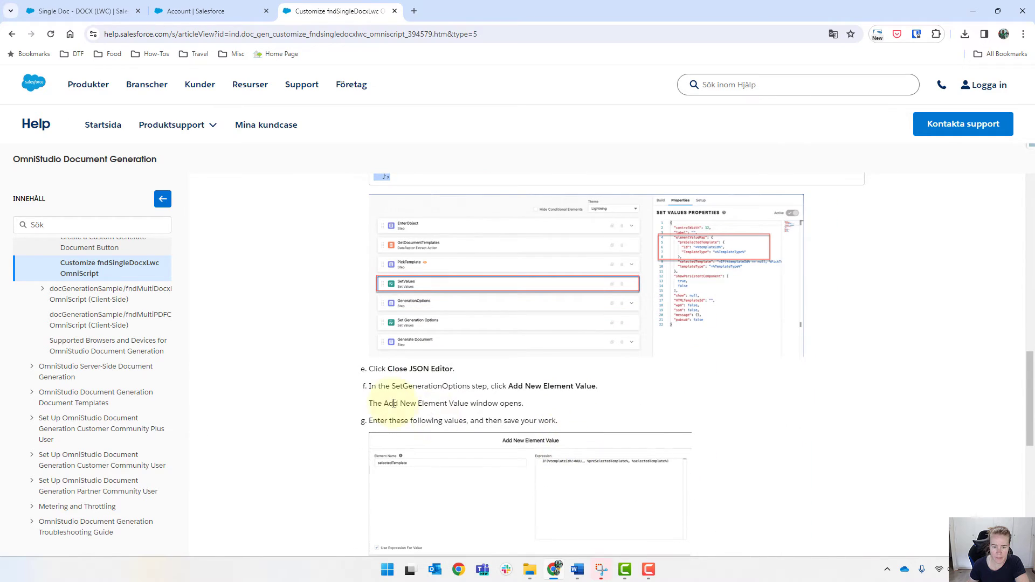
pyautogui.scroll(-3)
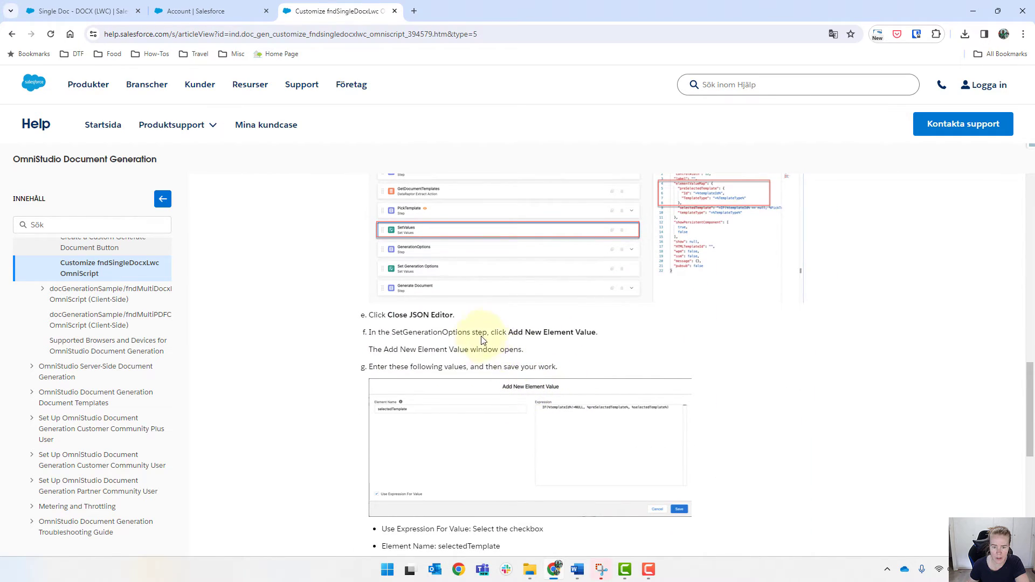
pyautogui.scroll(-3)
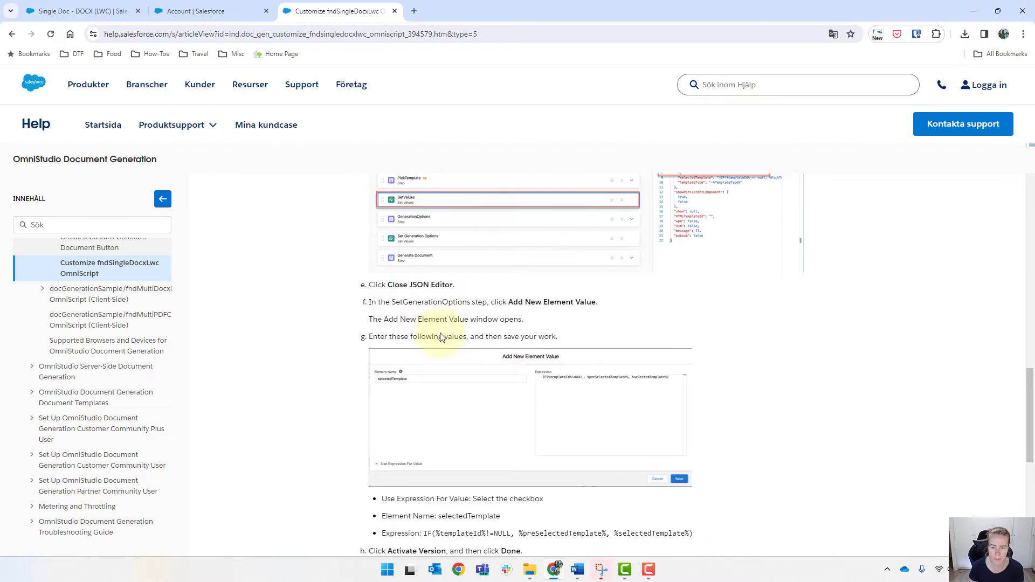
pyautogui.scroll(-3)
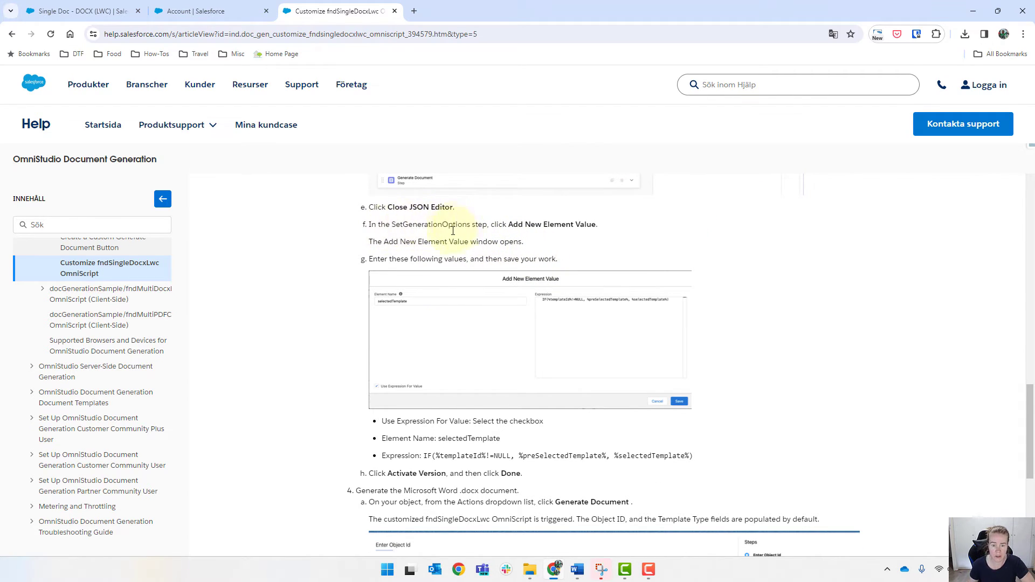
pyautogui.click(79, 11)
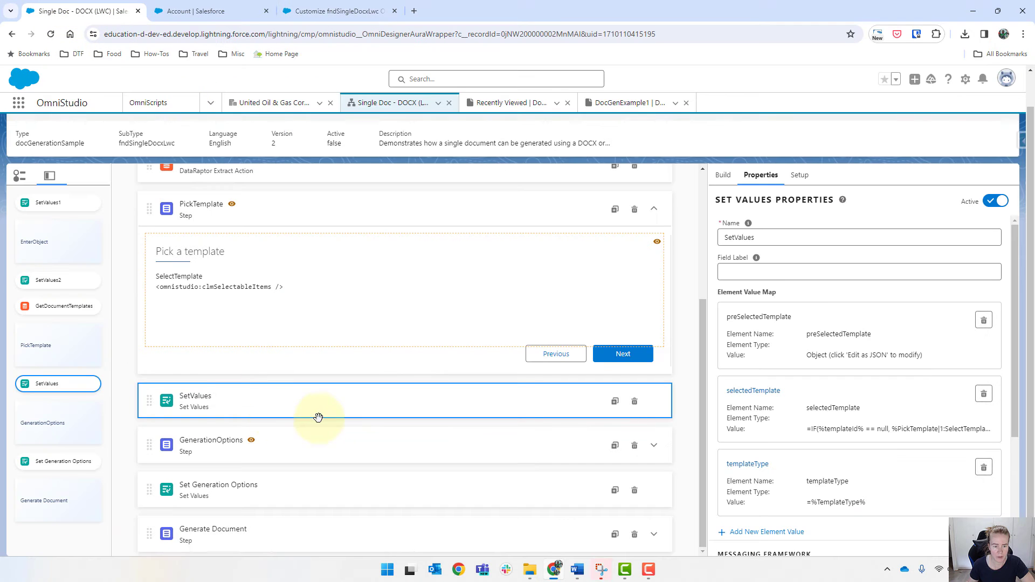
pyautogui.click(55, 460)
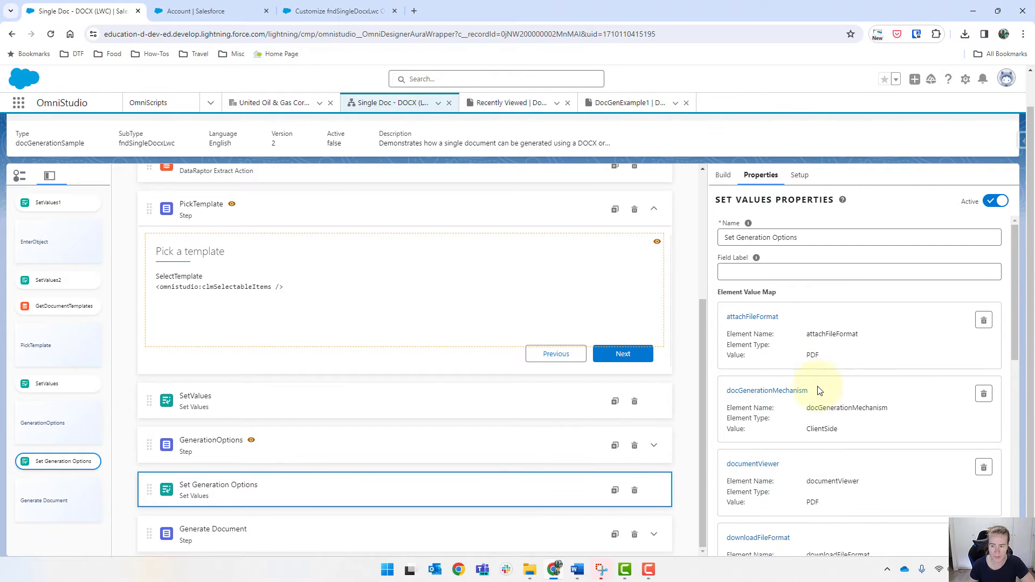
pyautogui.scroll(-3)
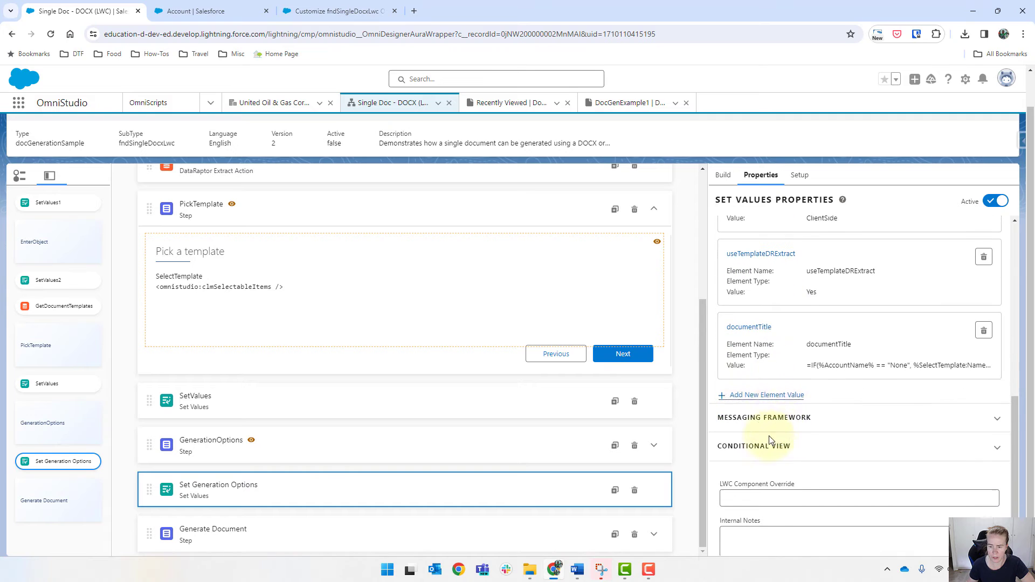
# Step: Add element value selectedTemplate with expression IF(%templateId%!=NULL, %preSelectedTemplate%, %selectedTemplate%)
pyautogui.click(764, 395)
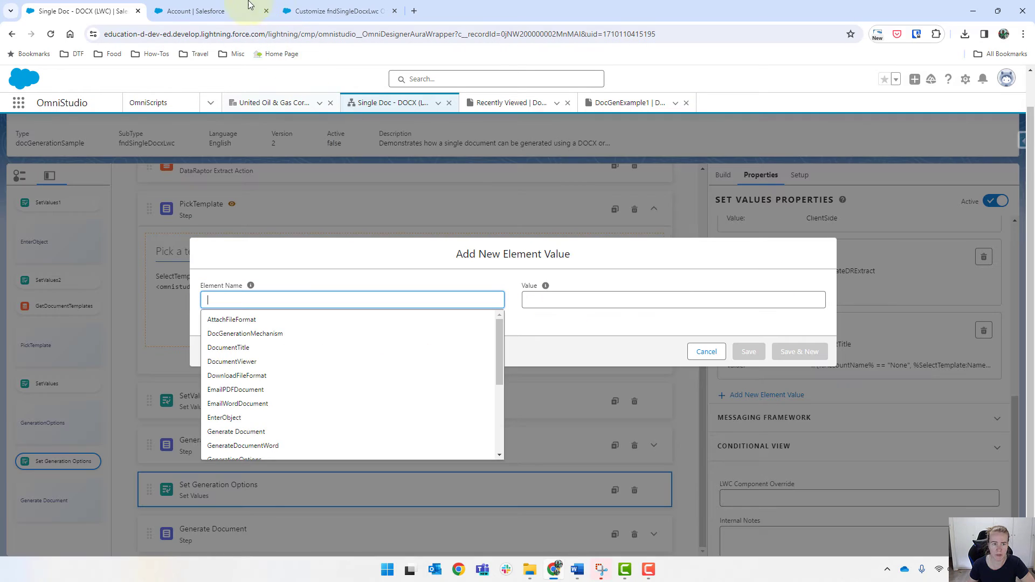
pyautogui.click(335, 11)
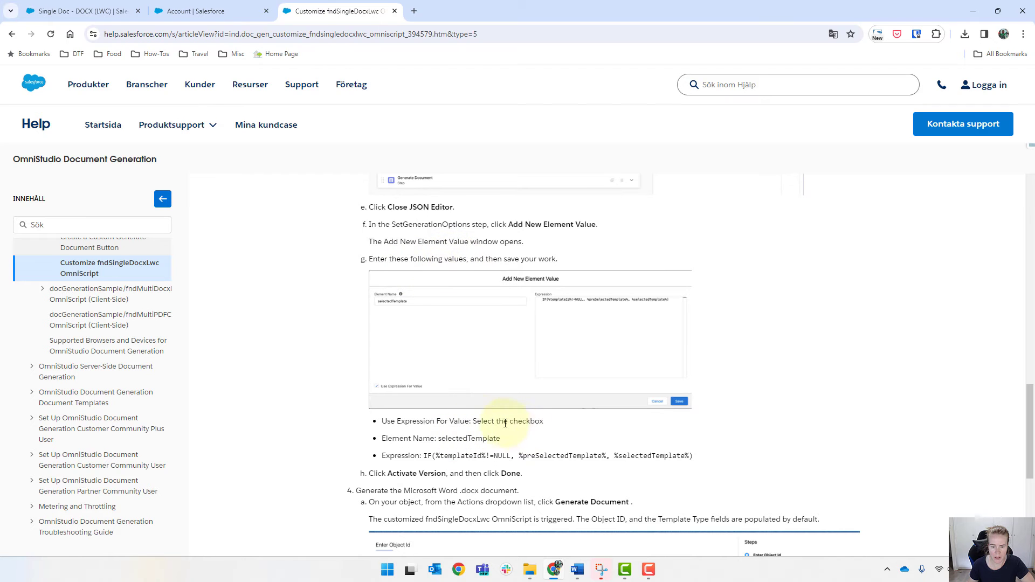
pyautogui.doubleClick(468, 438)
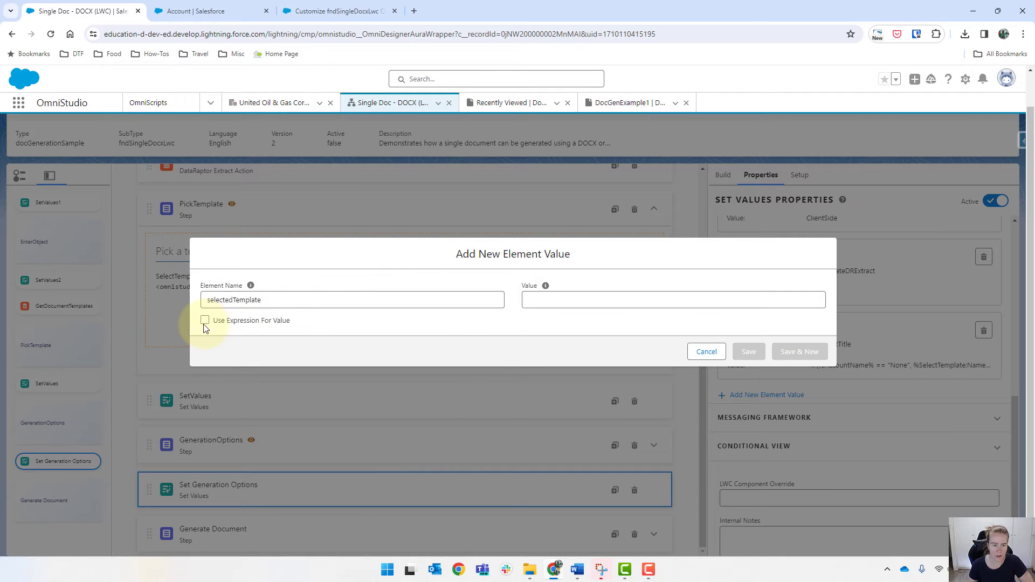
pyautogui.click(336, 12)
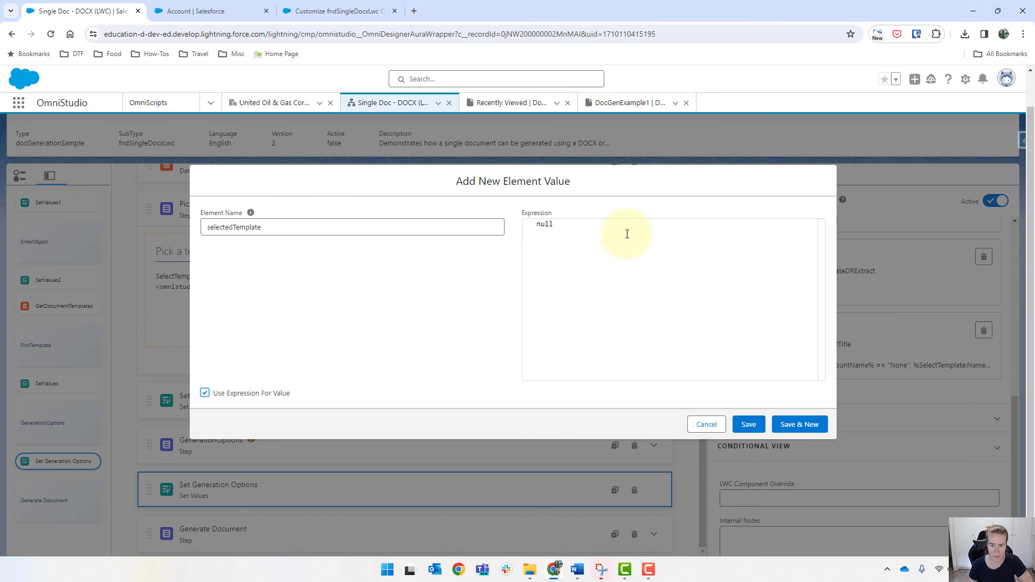
pyautogui.write('IF(%templateId%!=NULL, %preSelectedTemplate%, %selectedTemplate%)')
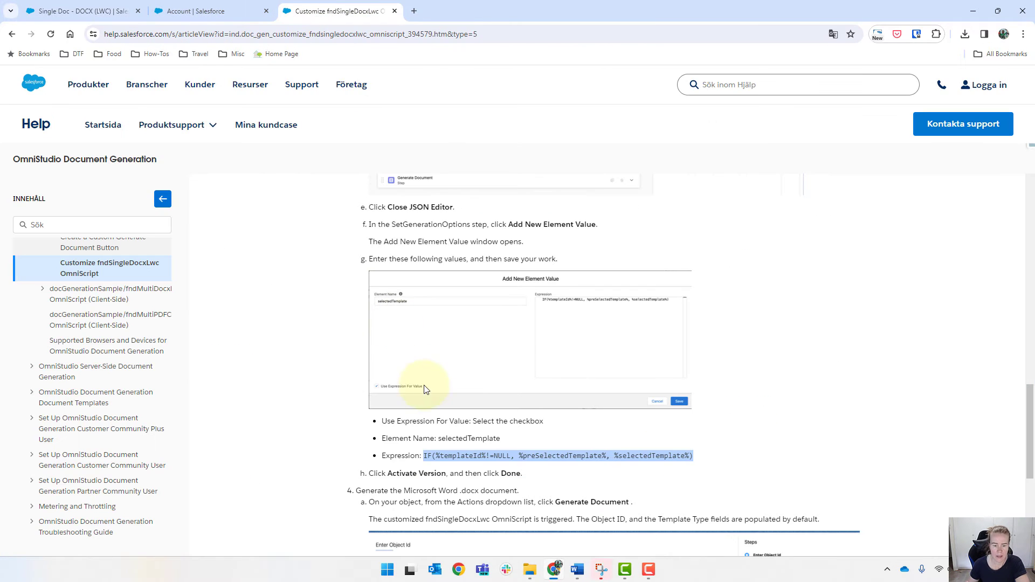
pyautogui.scroll(-3)
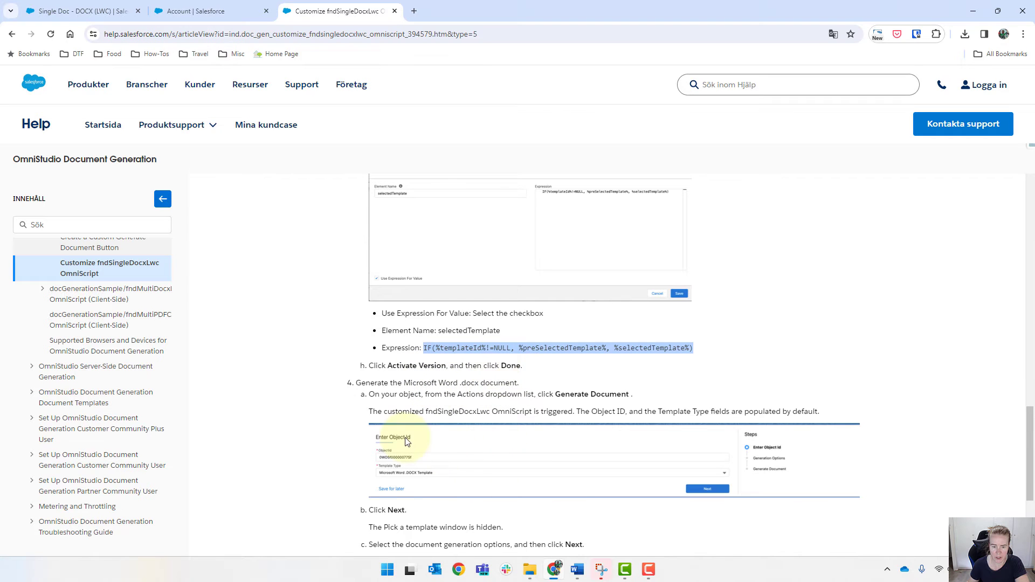
# Step: Activate version 2 of the Single Doc - DOCX (LWC) OmniScript from the designer
pyautogui.click(79, 11)
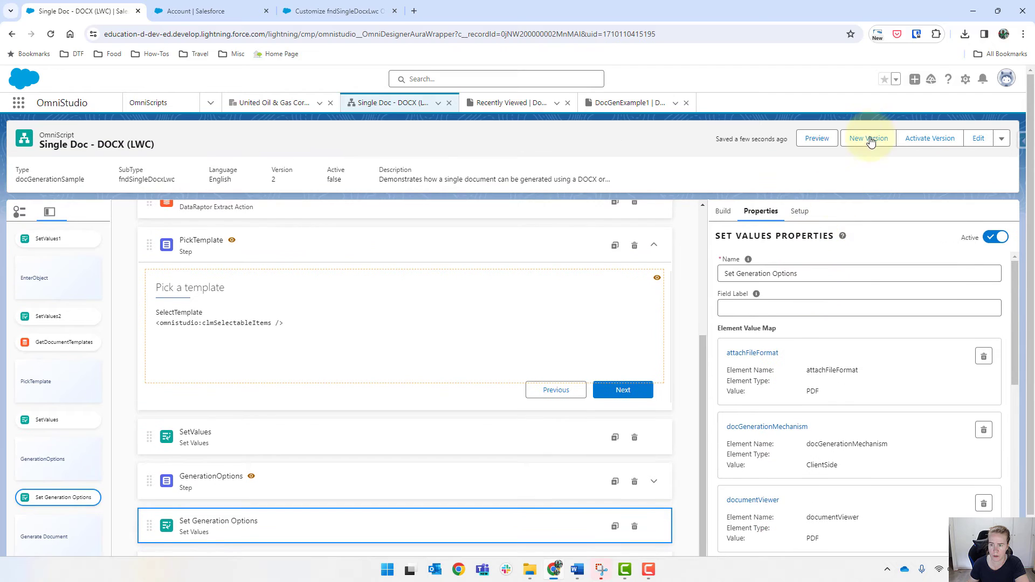
pyautogui.click(929, 138)
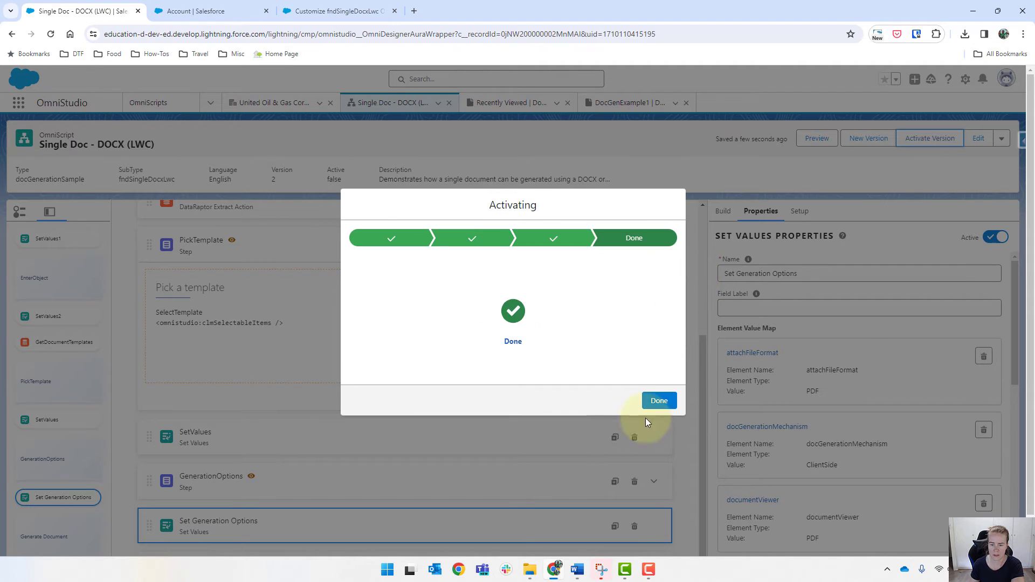
pyautogui.click(658, 400)
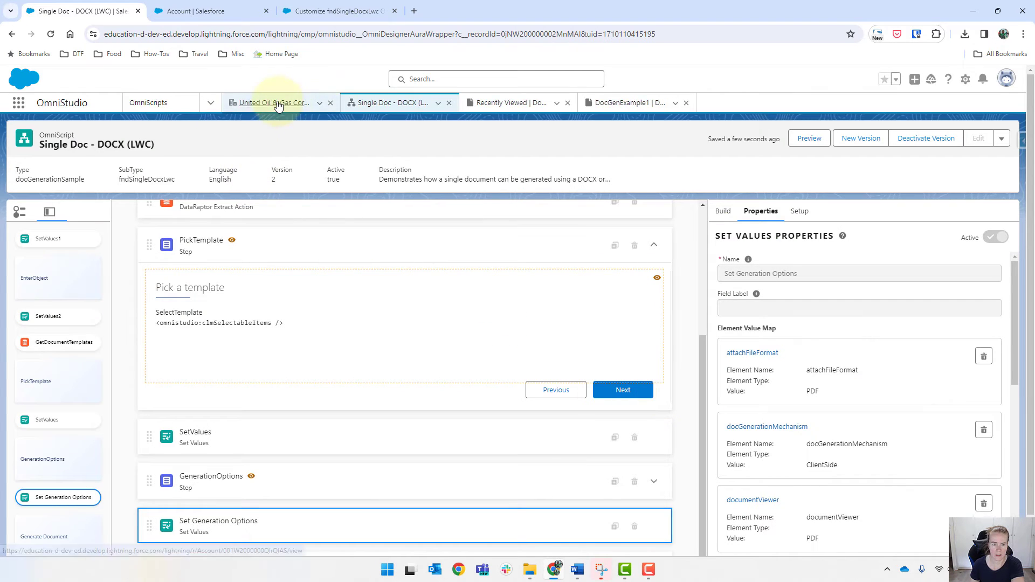
# Step: Run Generate Document on United Oil & Gas Corp. and see the Pick a template step with DocGenExample1
pyautogui.click(277, 103)
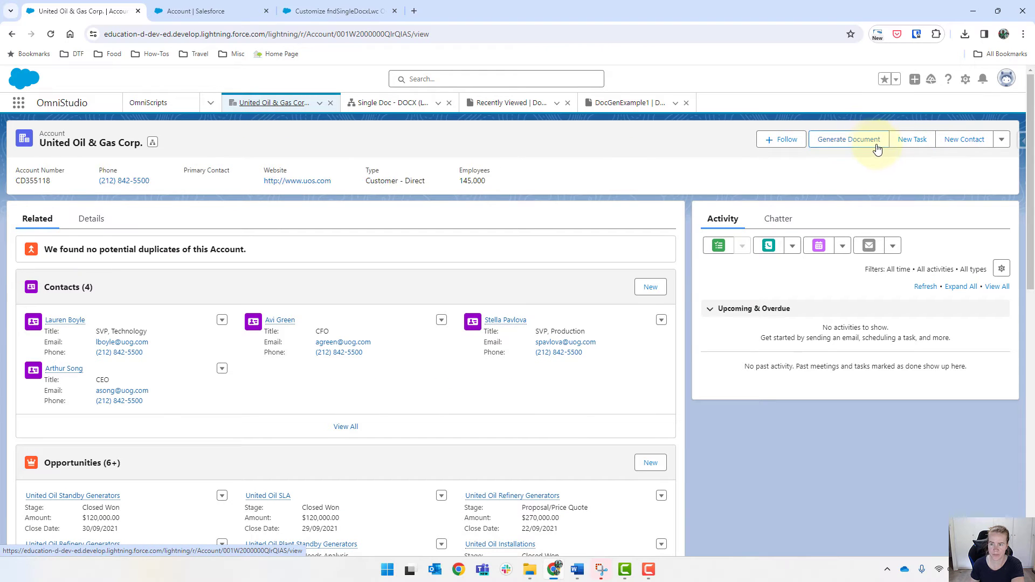
pyautogui.click(847, 139)
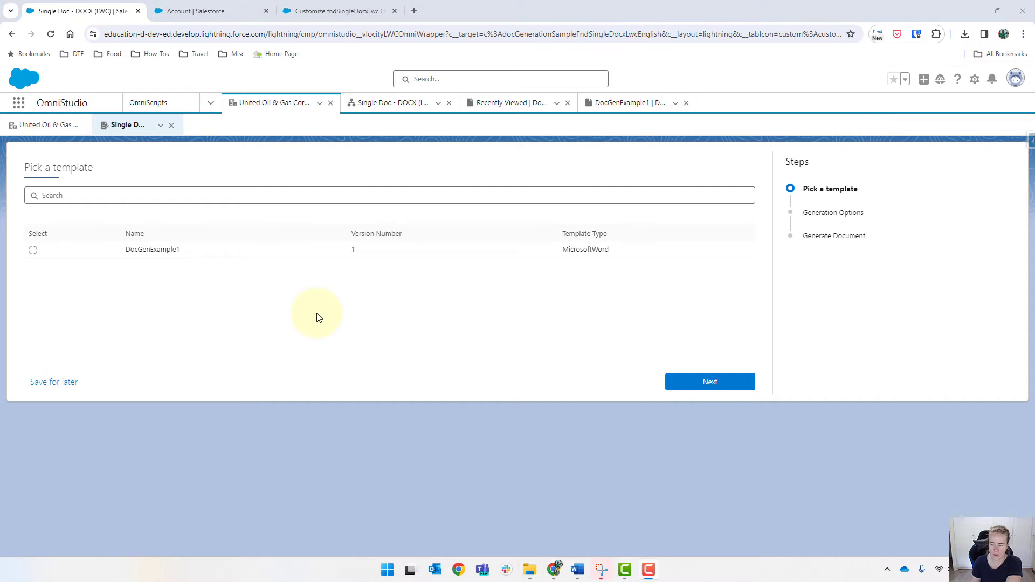
pyautogui.moveTo(91, 312)
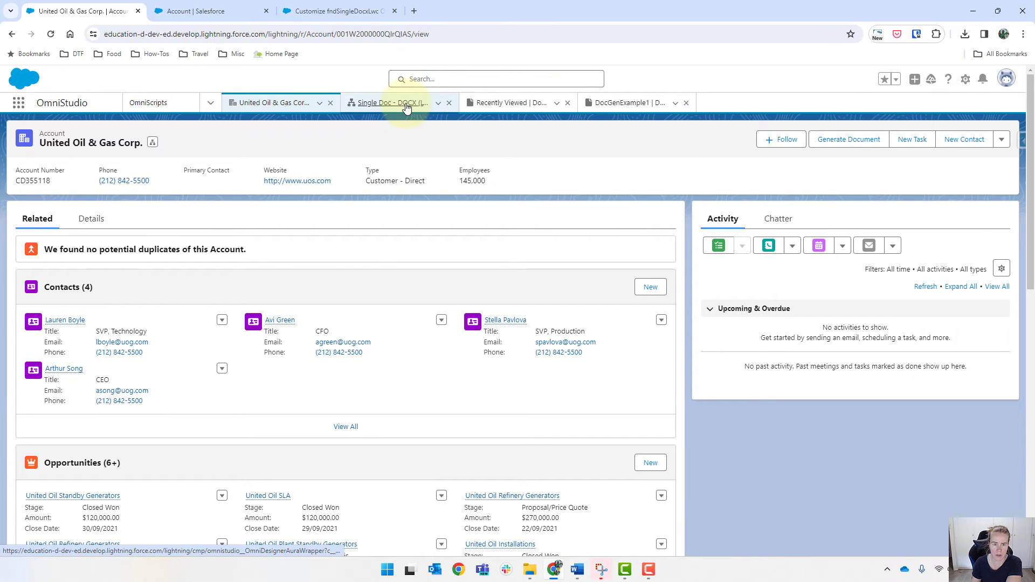
# Step: Create version 3 of the OmniScript and reveal PickTemplate's conditional visibility rule
pyautogui.click(388, 103)
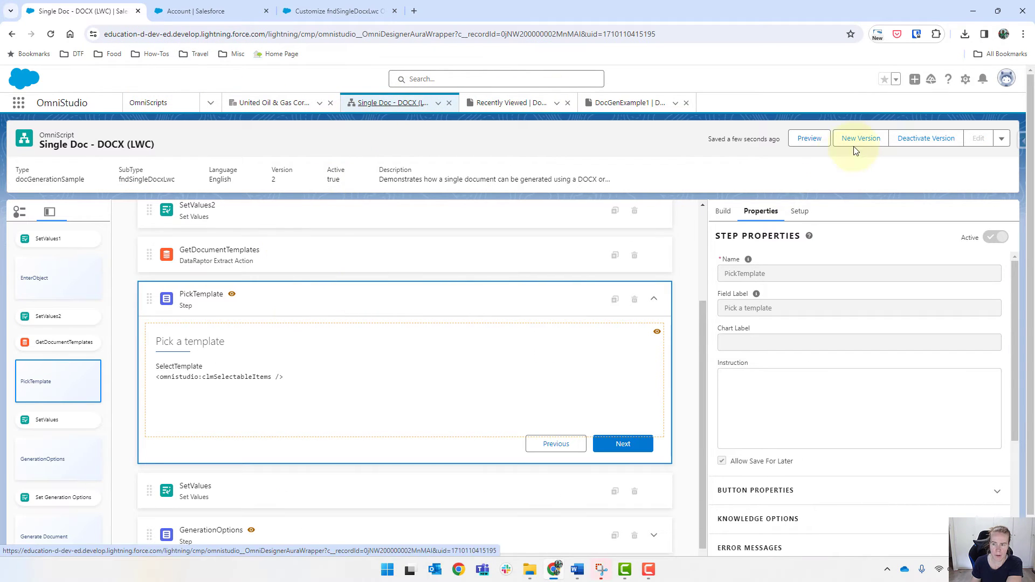
pyautogui.click(861, 138)
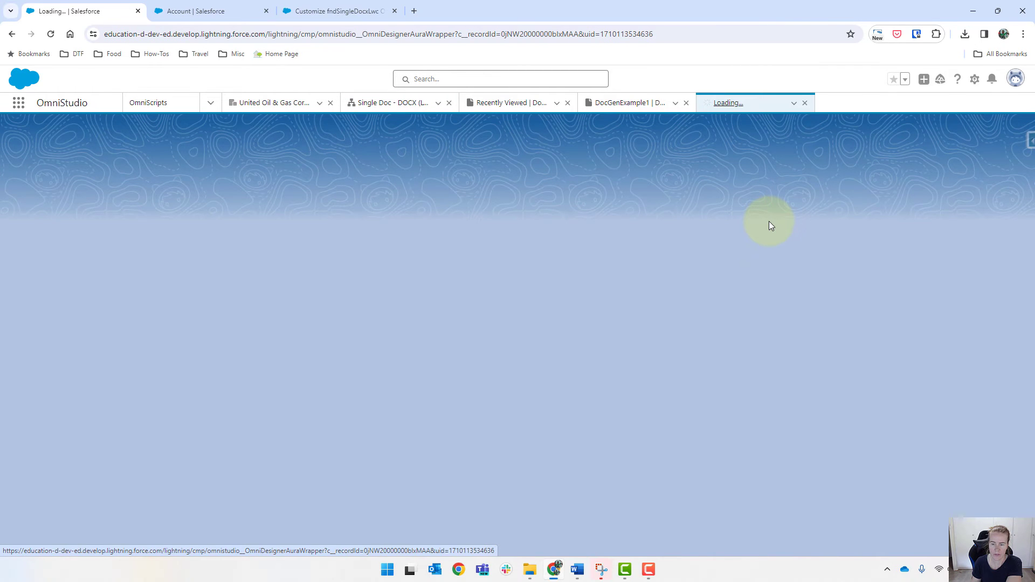
pyautogui.click(752, 102)
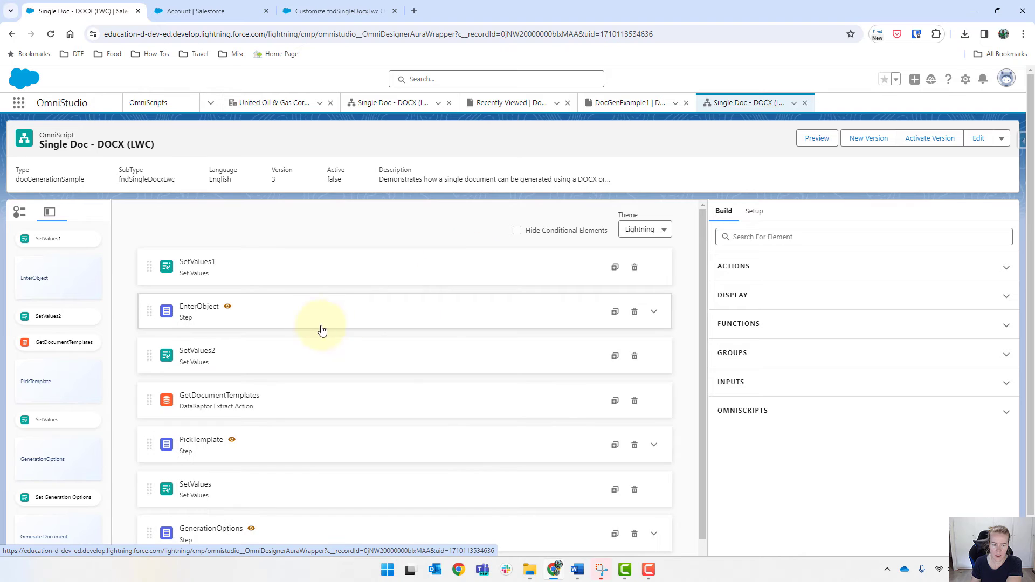
pyautogui.scroll(-3)
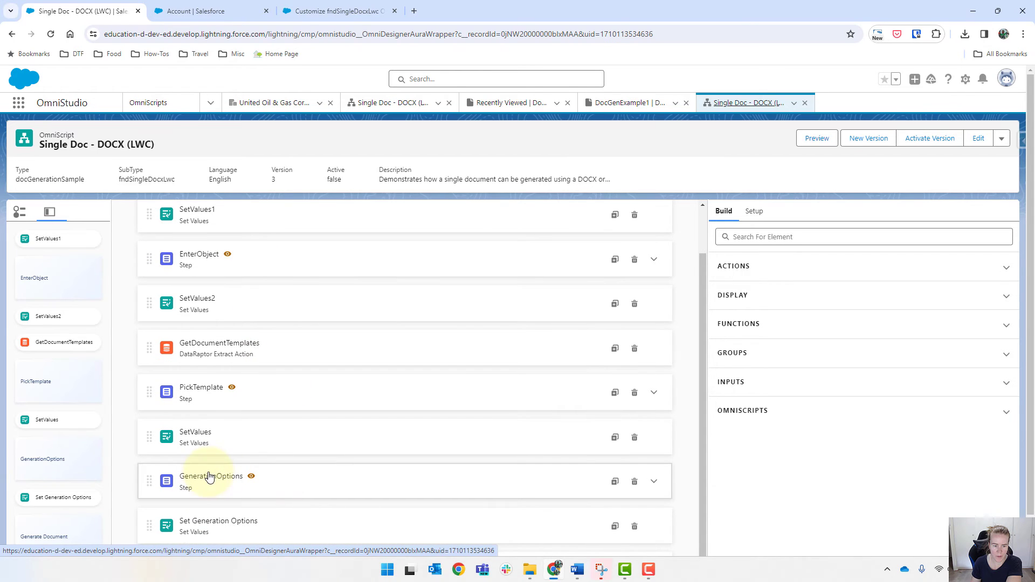
pyautogui.scroll(-3)
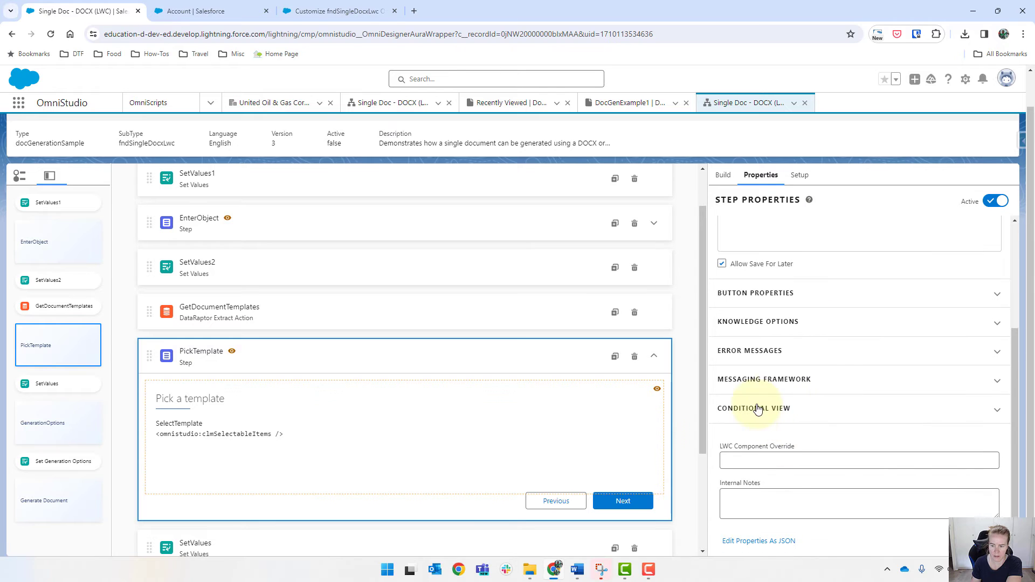
pyautogui.click(754, 408)
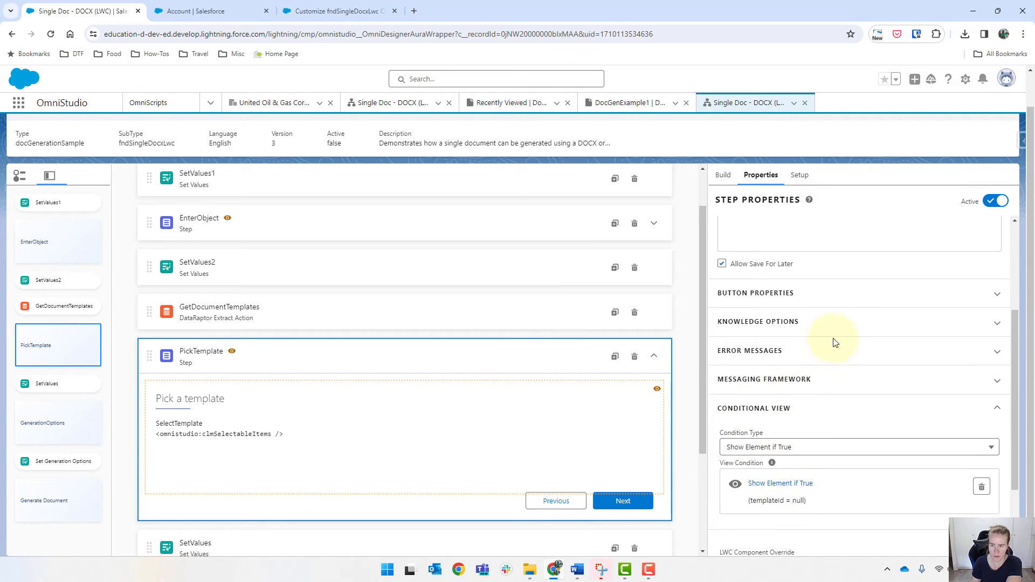
# Step: Activate version 3 and return to the United Oil & Gas Corp. account
pyautogui.click(929, 138)
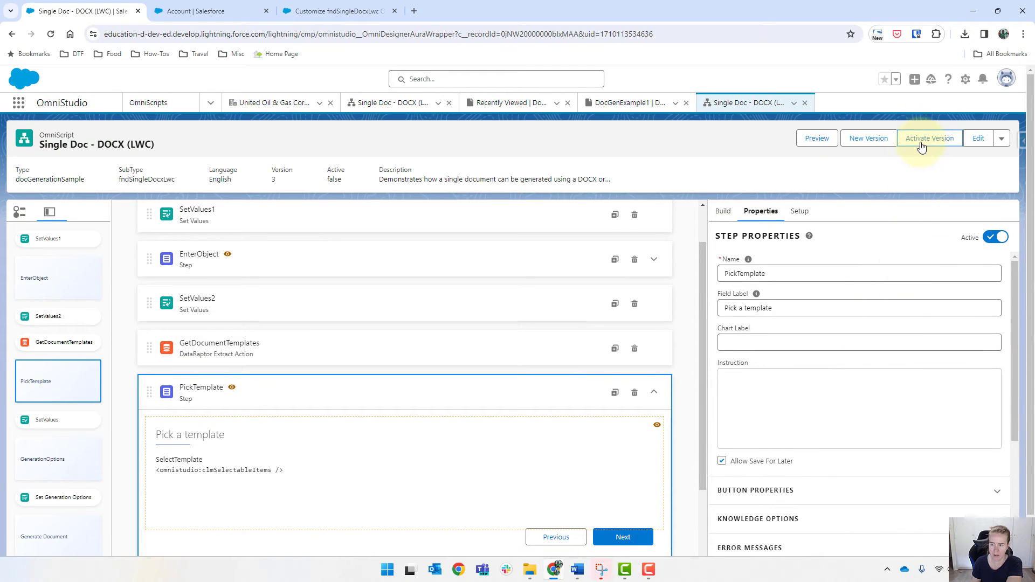
pyautogui.click(929, 138)
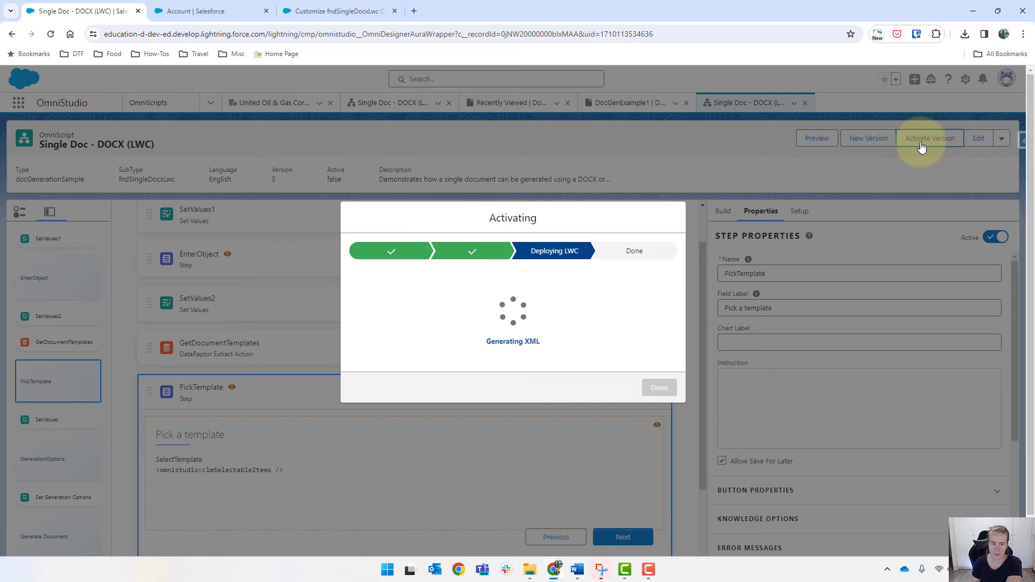
pyautogui.click(658, 387)
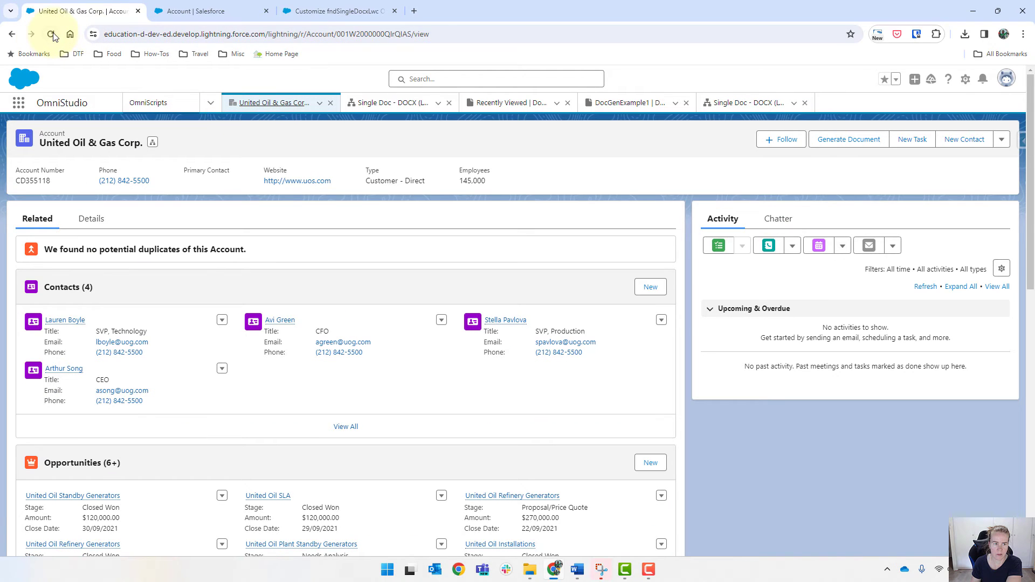
# Step: Reload the account, launch generation landing on Generation Options, and highlight templateId in the URL
pyautogui.click(51, 34)
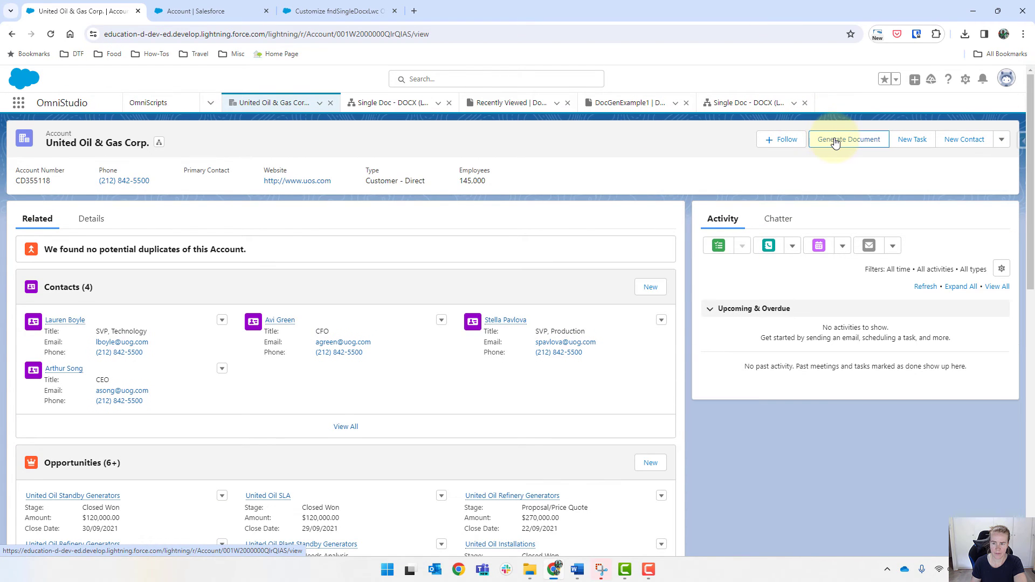
pyautogui.click(847, 139)
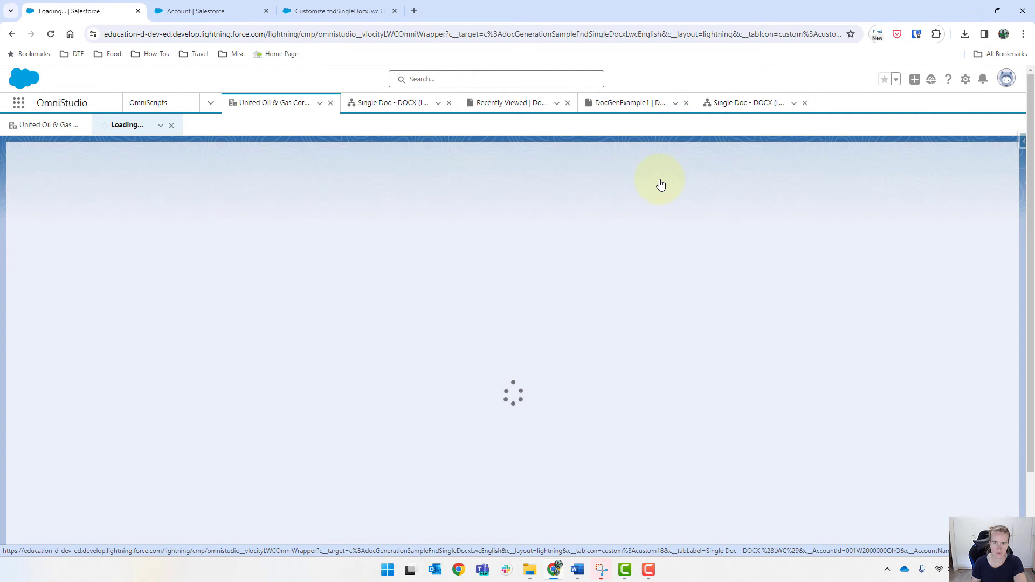
pyautogui.moveTo(570, 259)
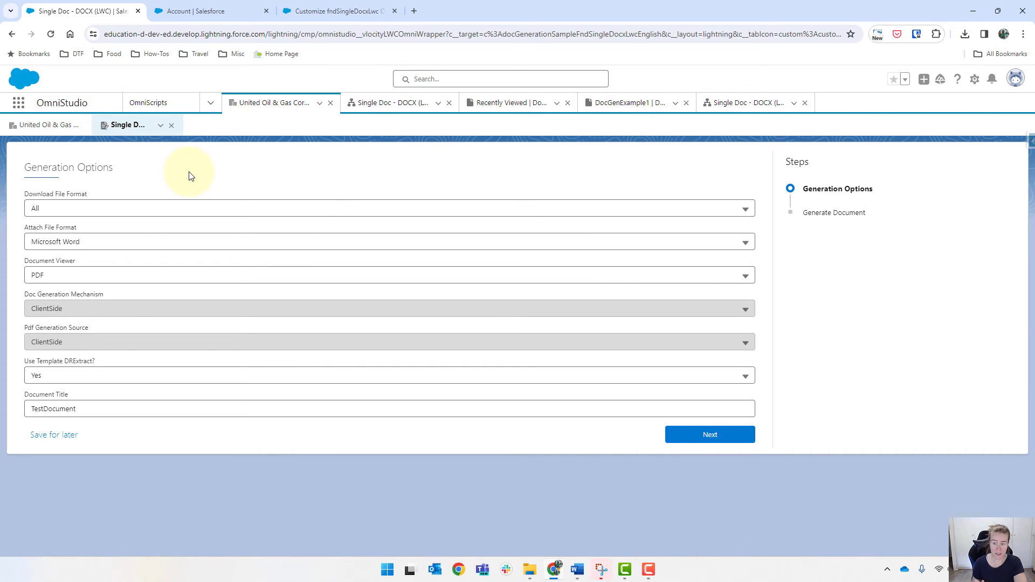
pyautogui.moveTo(343, 128)
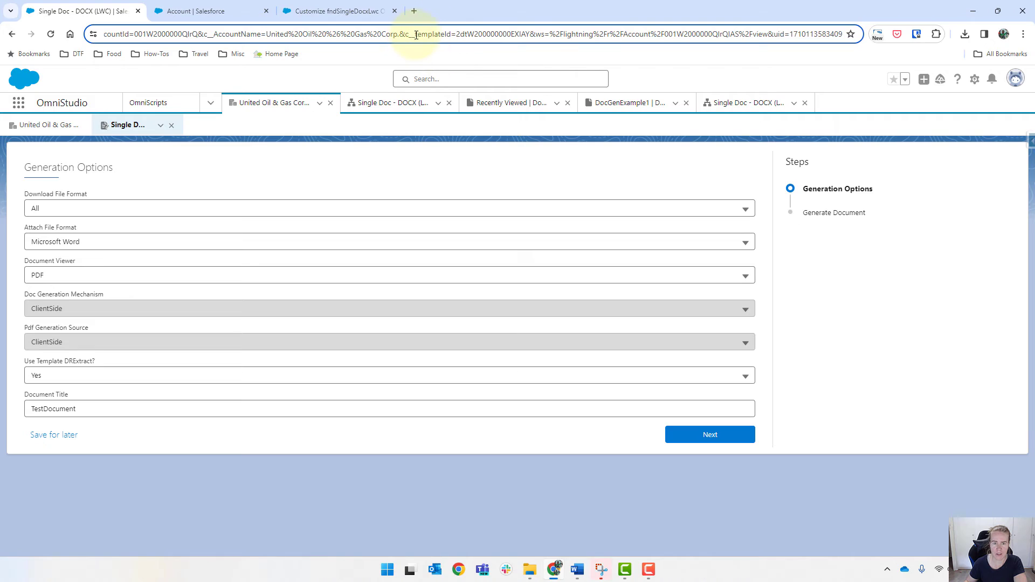
pyautogui.doubleClick(462, 33)
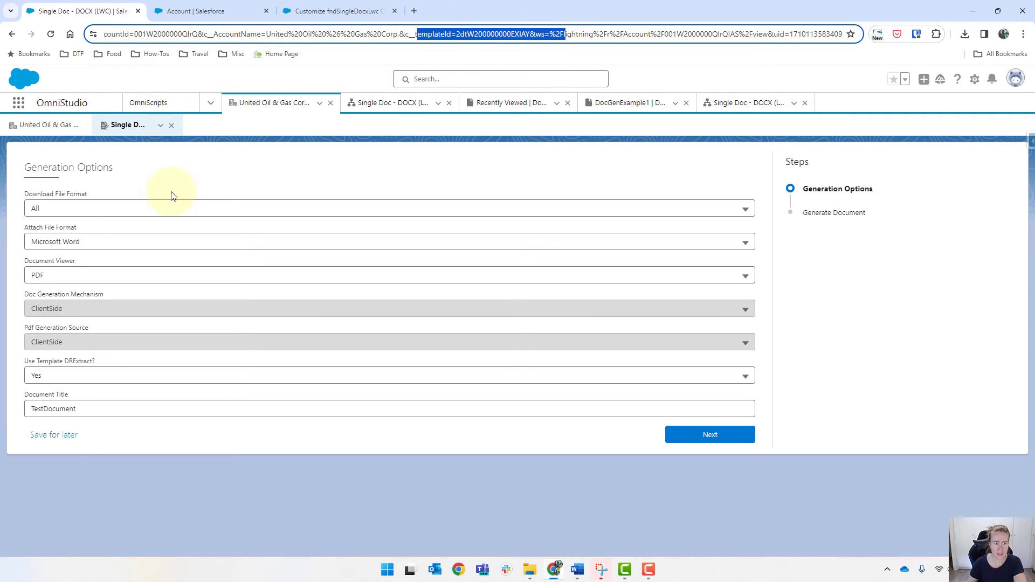
pyautogui.moveTo(517, 143)
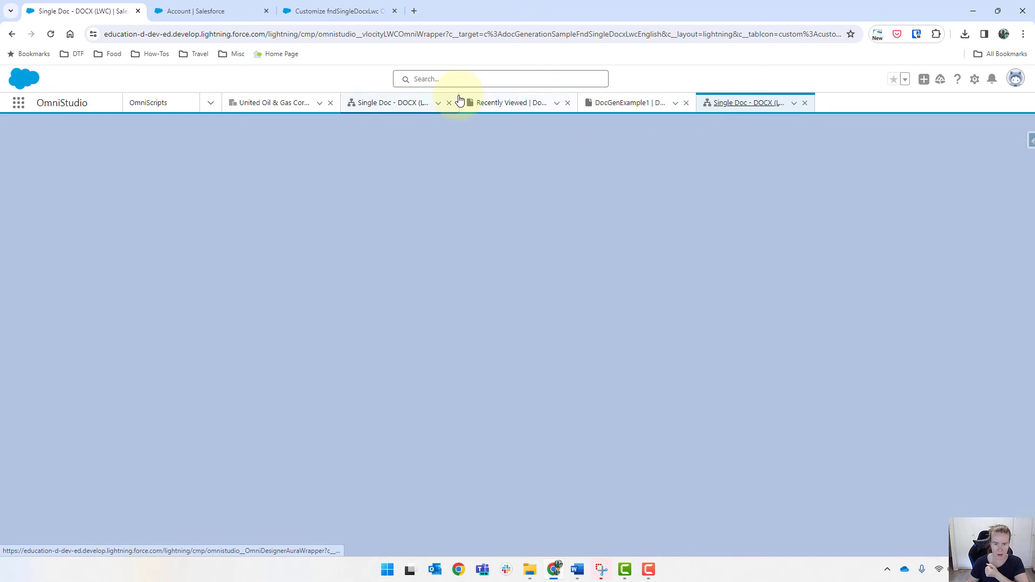
# Step: Inspect the GenerationOptions step's condition showGenerationOptions <> false in the designer
pyautogui.click(448, 102)
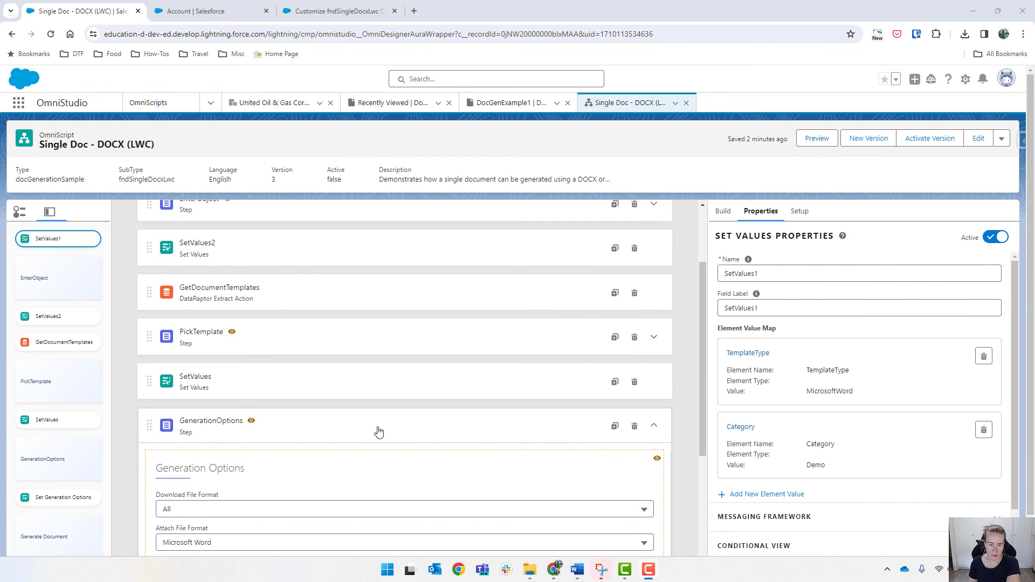
pyautogui.click(212, 426)
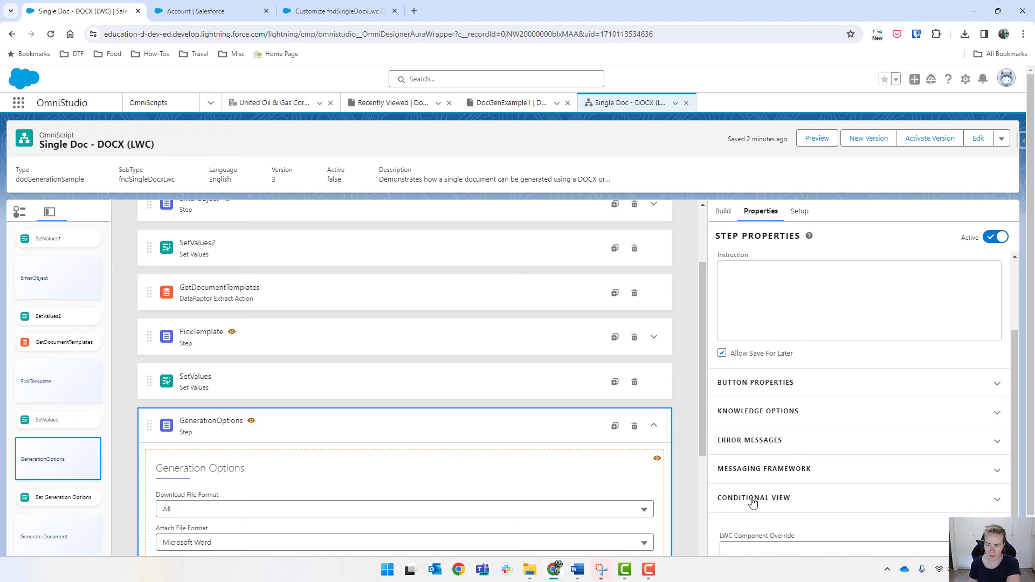
pyautogui.click(753, 498)
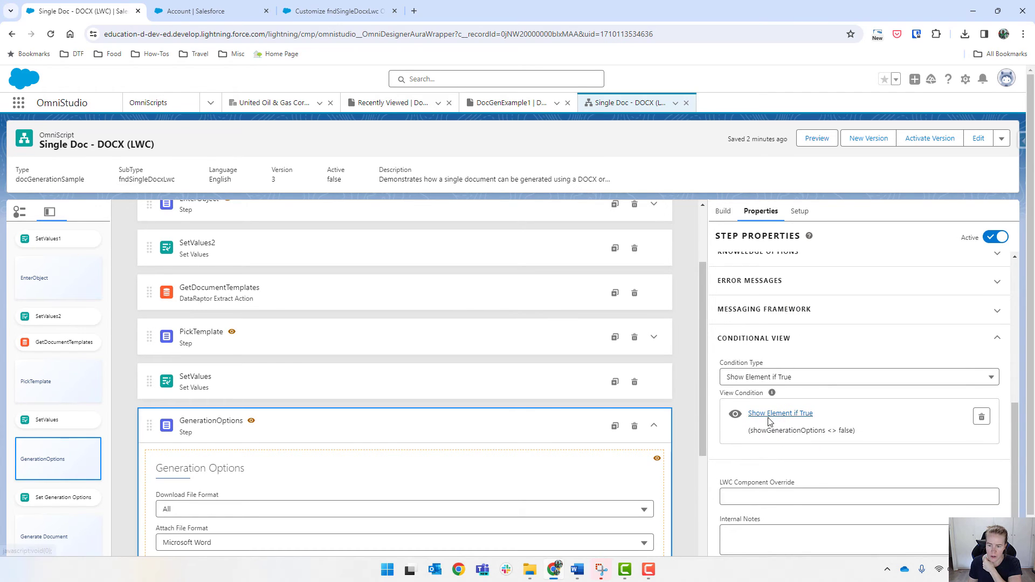
pyautogui.moveTo(782, 442)
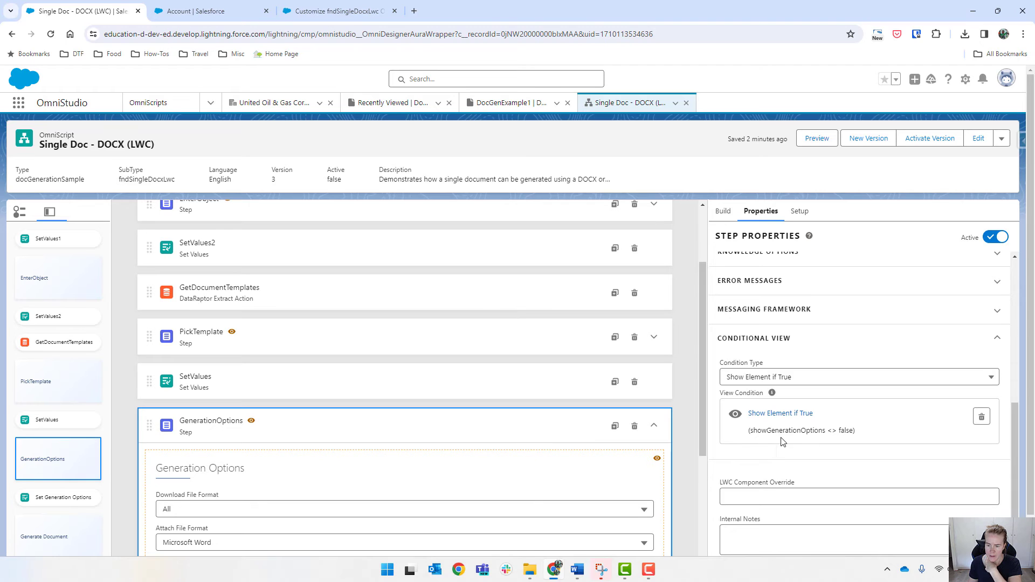
pyautogui.moveTo(639, 439)
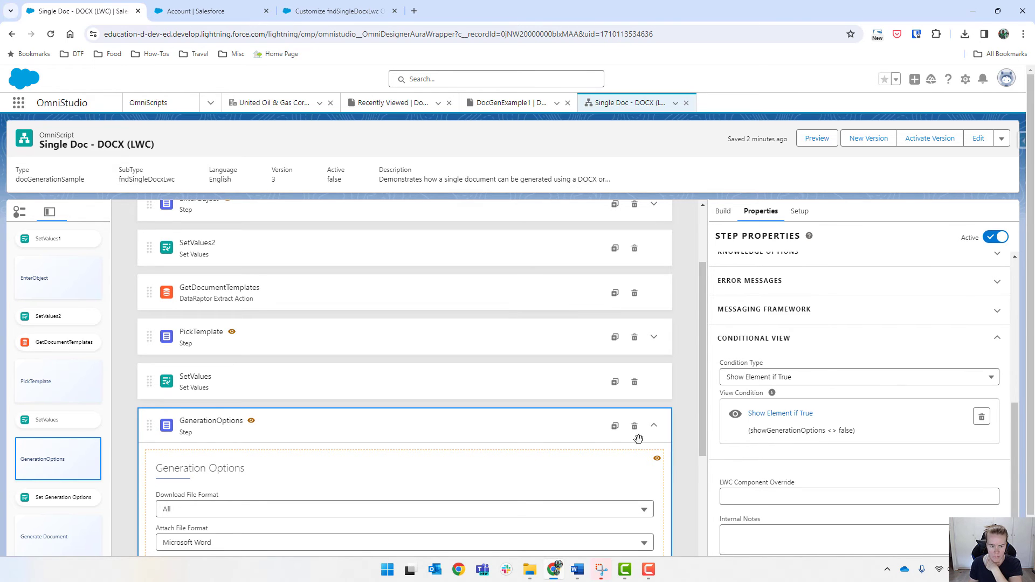
pyautogui.scroll(-3)
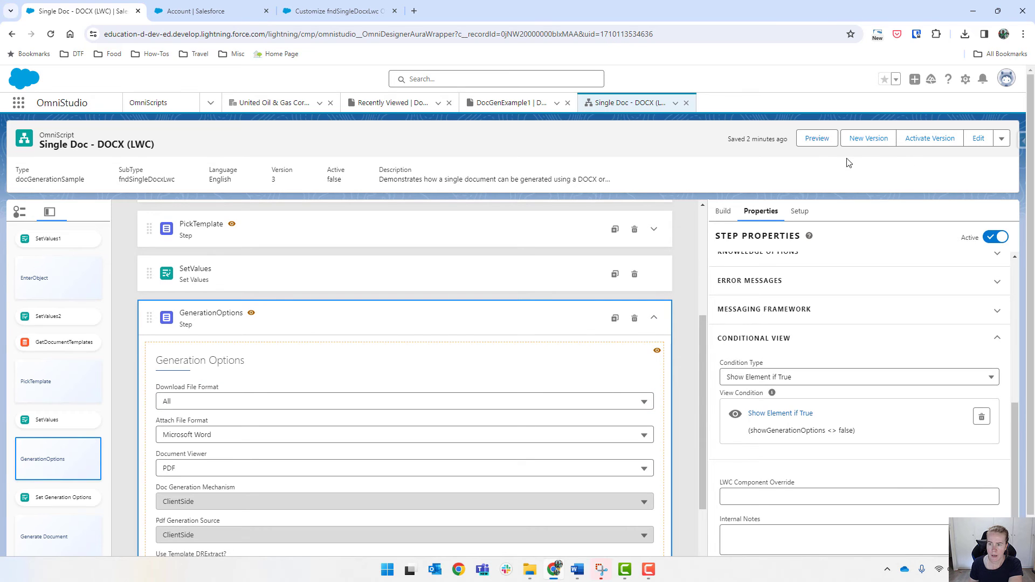
# Step: Create version 4, delete the GenerationOptions step, and activate it
pyautogui.click(867, 138)
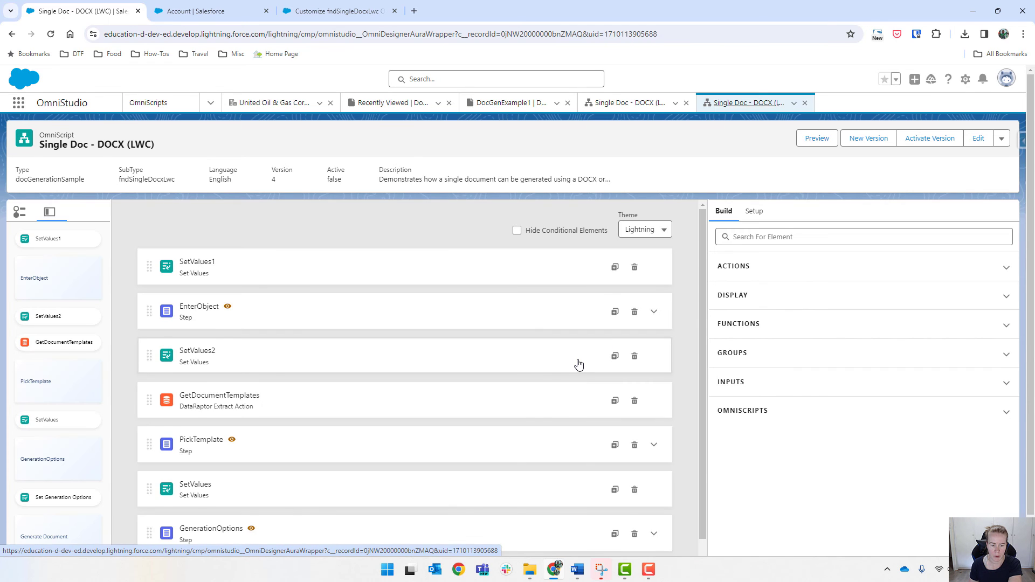
pyautogui.scroll(-3)
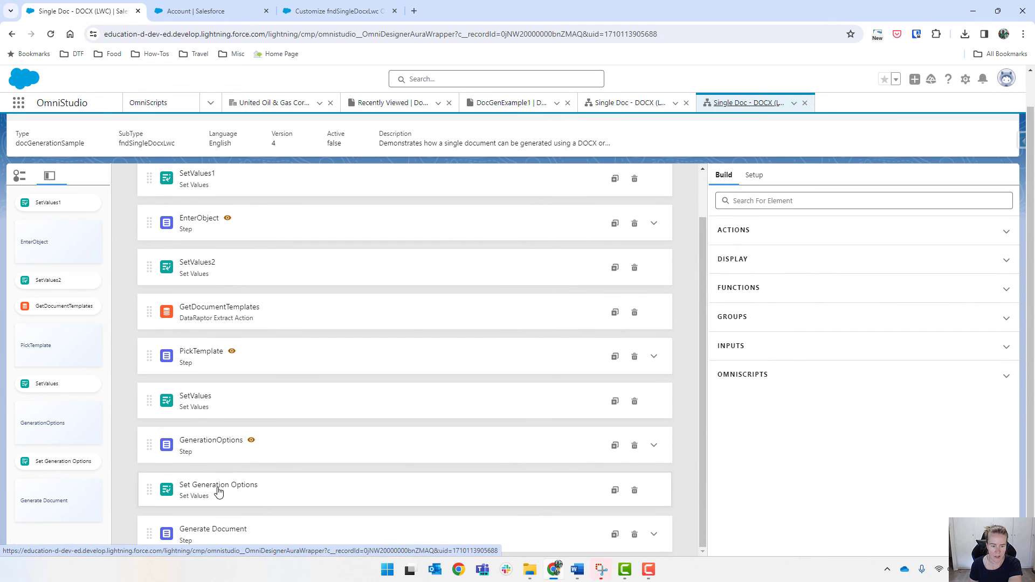
pyautogui.moveTo(243, 494)
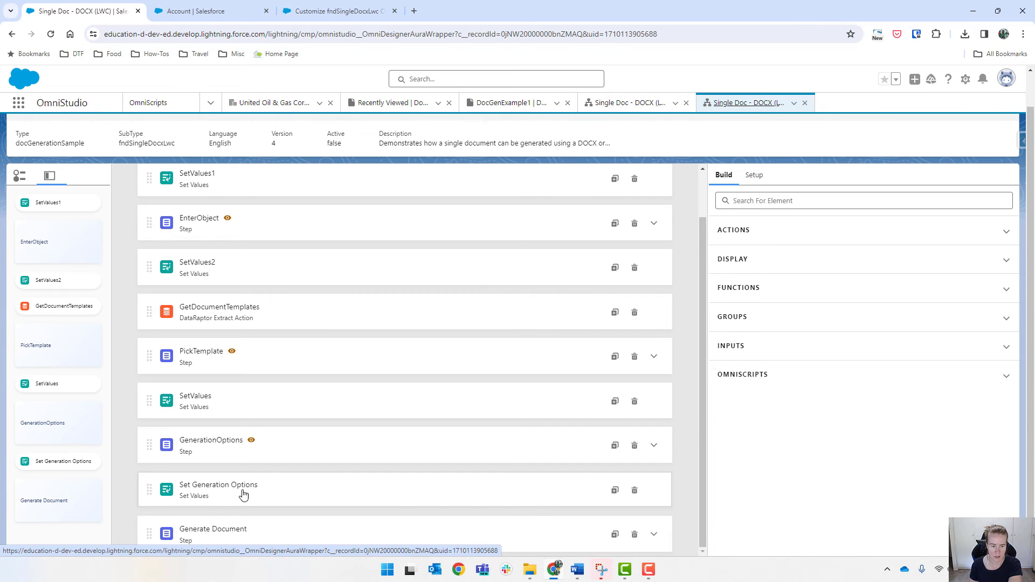
pyautogui.click(211, 445)
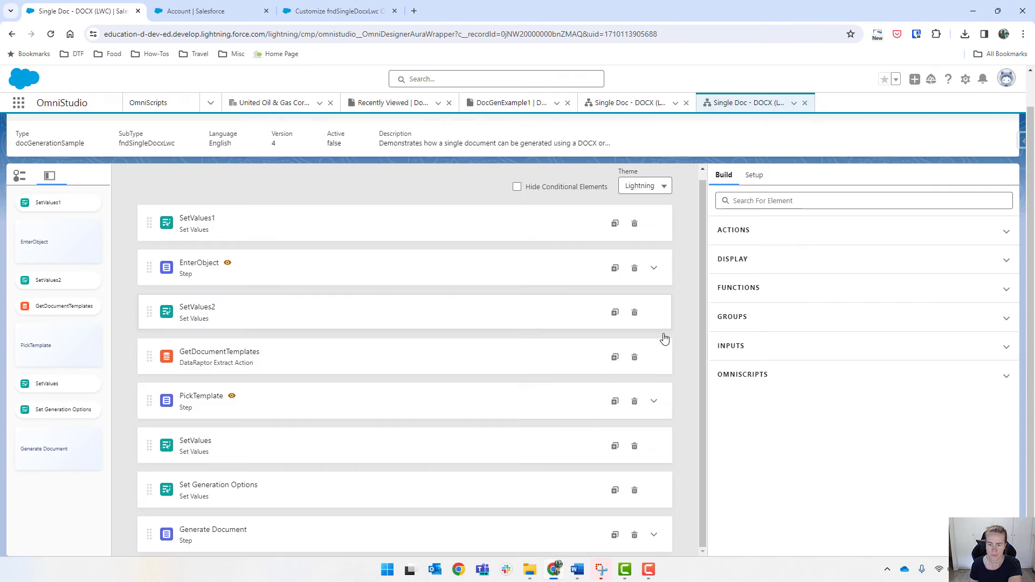
pyautogui.click(929, 138)
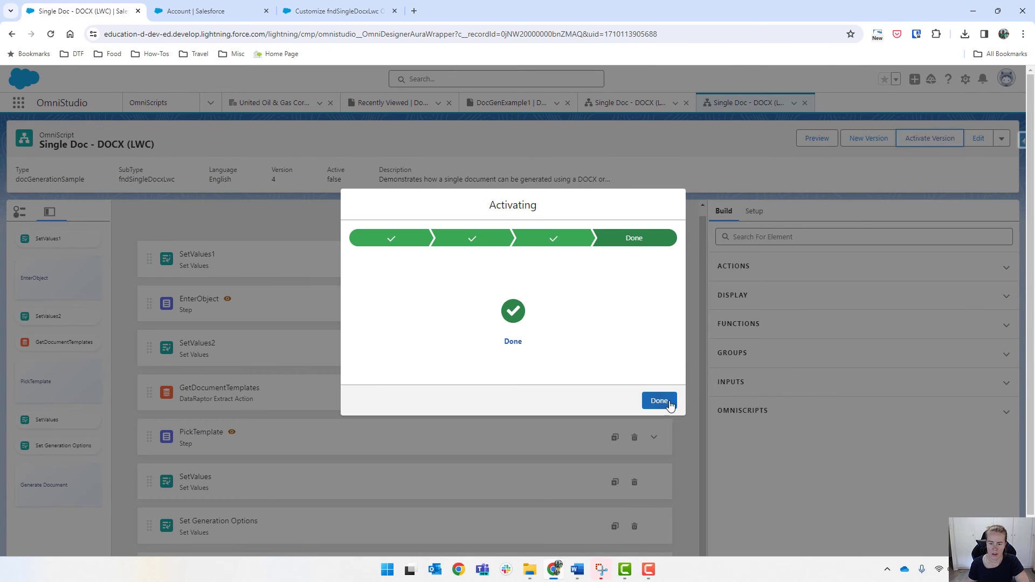
pyautogui.click(658, 400)
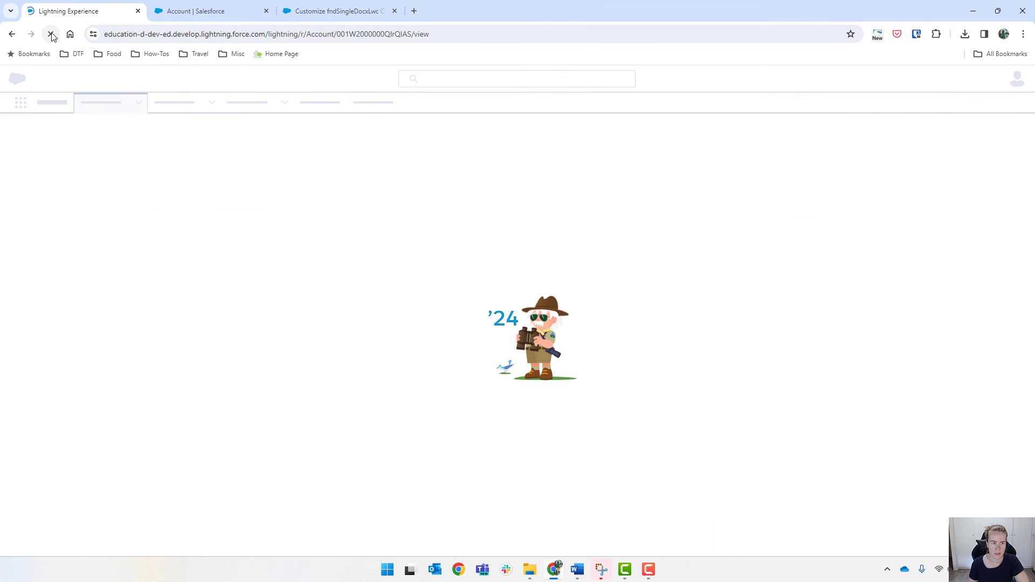
# Step: Reload the account, launch generation to get an inactive-OmniScript error, and return to the designer
pyautogui.click(52, 34)
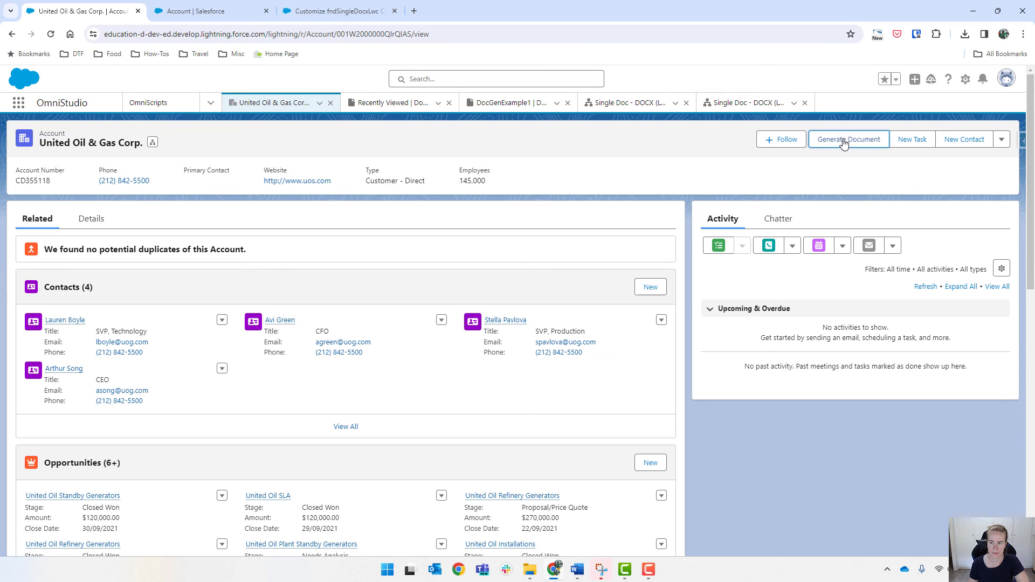
pyautogui.click(848, 139)
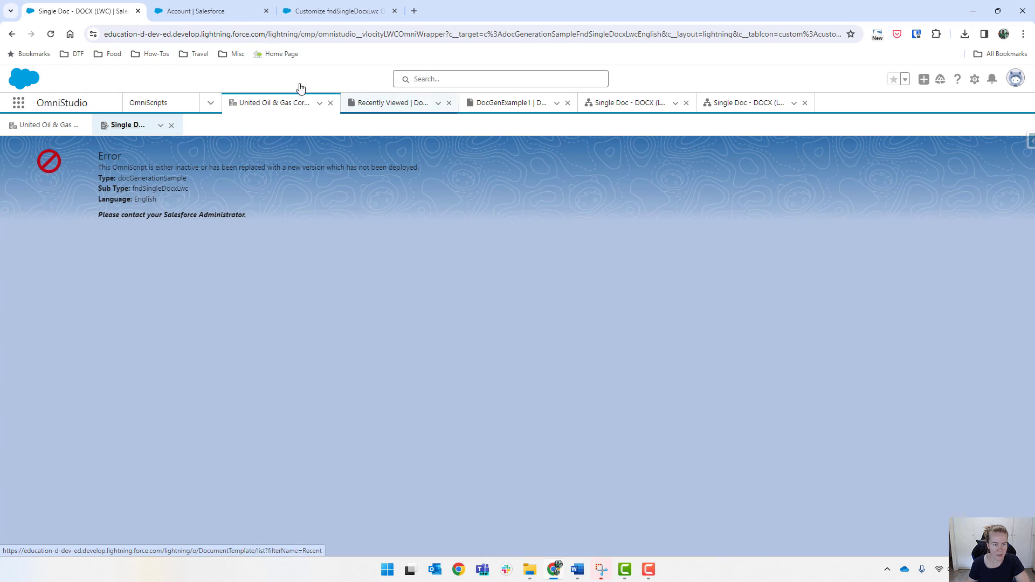
pyautogui.click(746, 102)
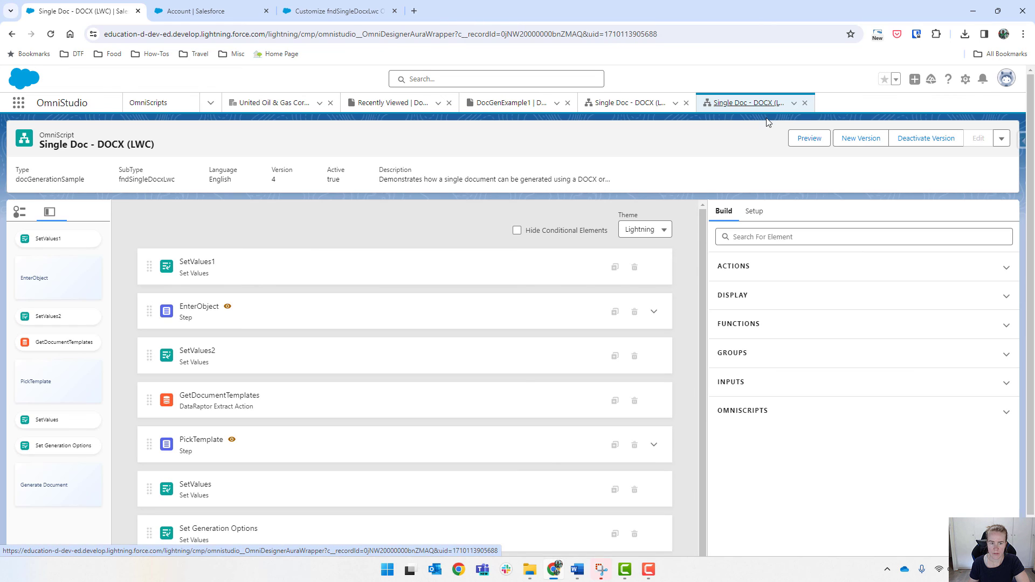
# Step: Confirm version 4 is active so generation shows the United Oil & Gas Corp. DOCX preview
pyautogui.click(925, 138)
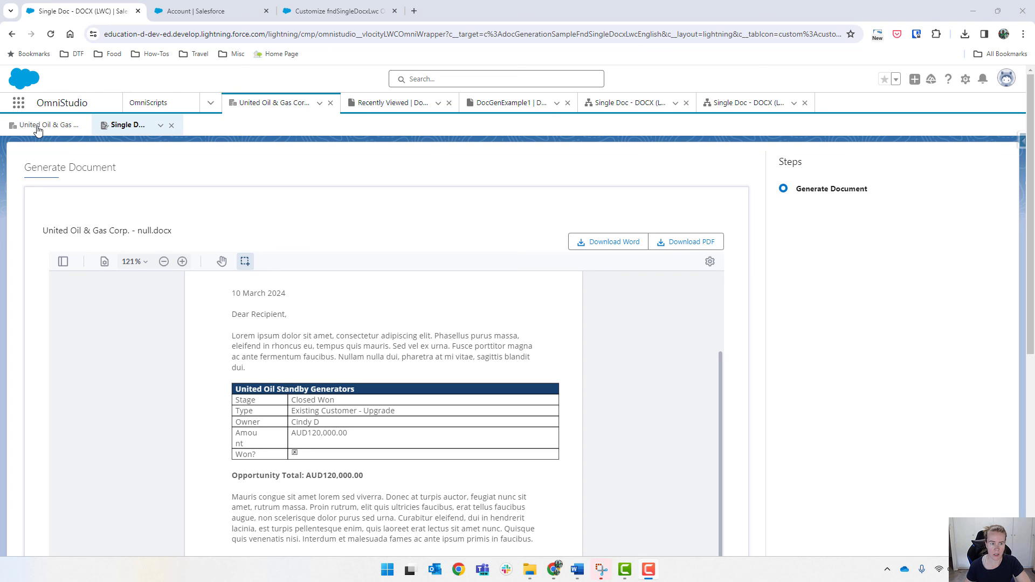
# Step: Return to the United Oil & Gas Corp. account and reopen the Salesforce Help article on fndSingleDocxLwc
pyautogui.click(47, 125)
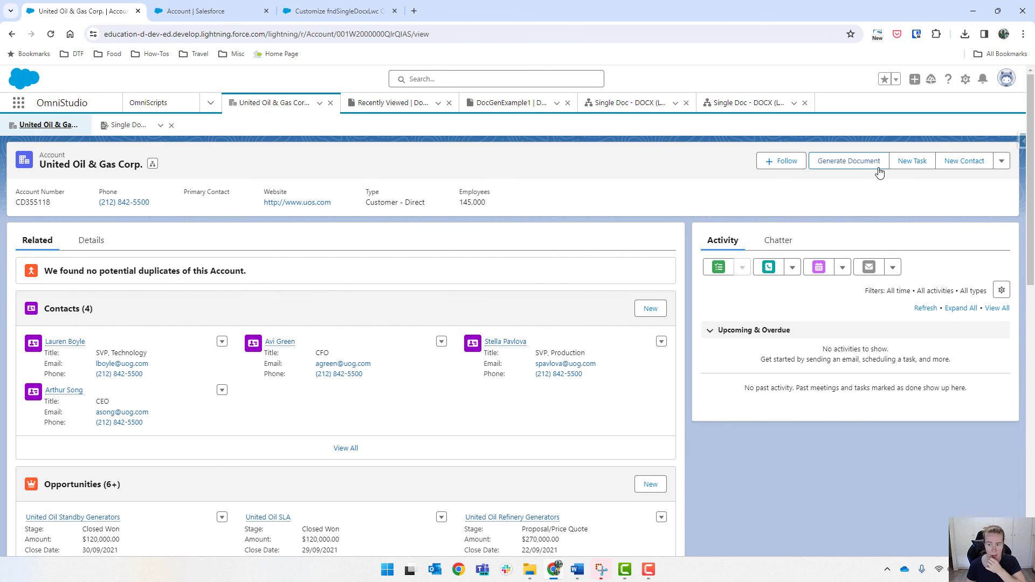
pyautogui.moveTo(847, 161)
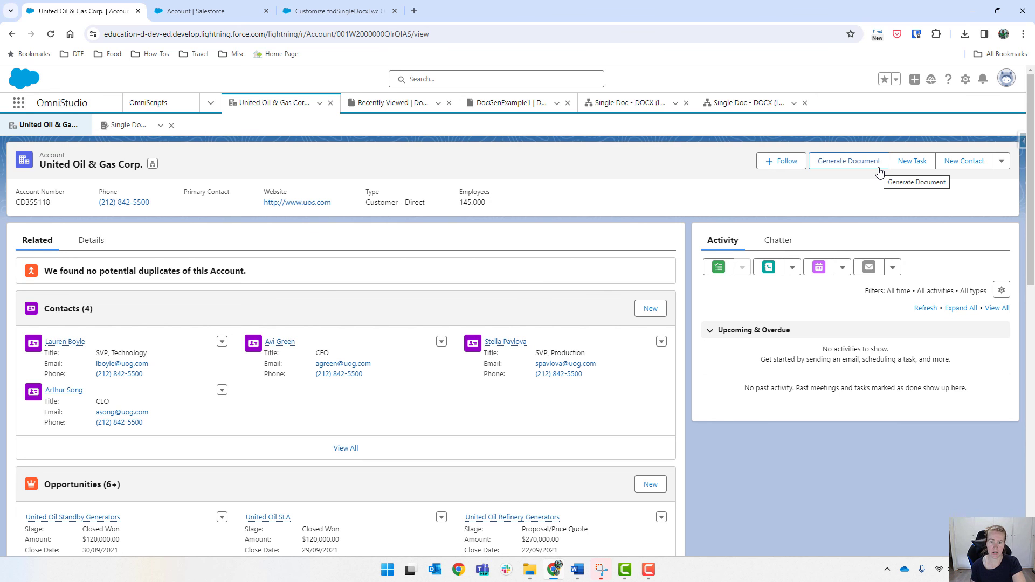
pyautogui.click(336, 11)
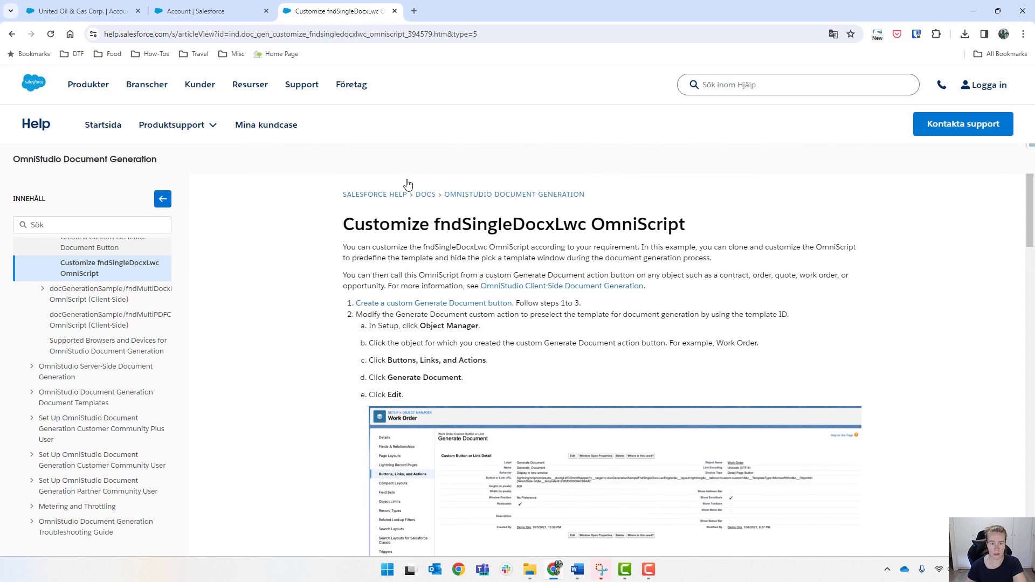
pyautogui.moveTo(592, 311)
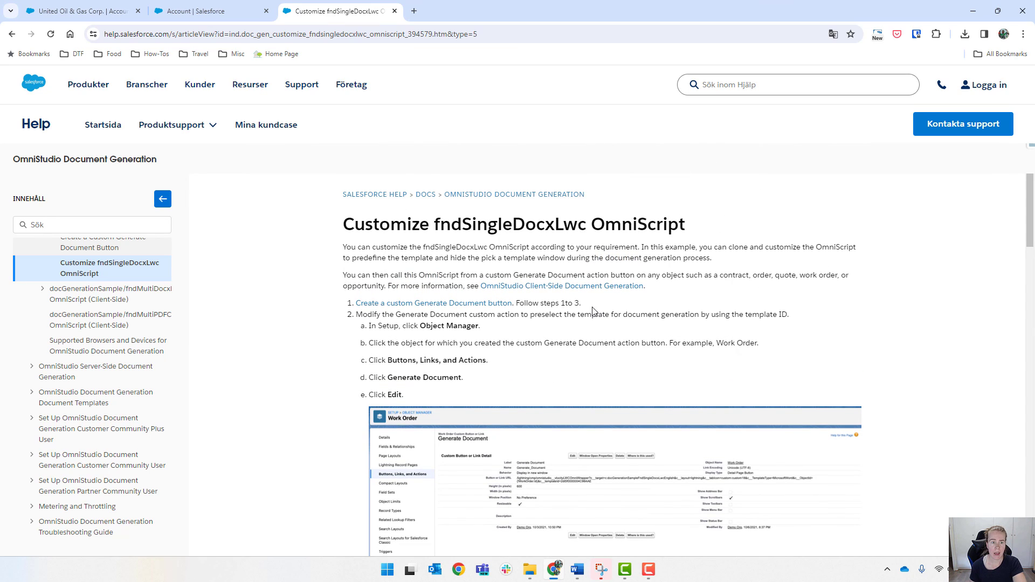